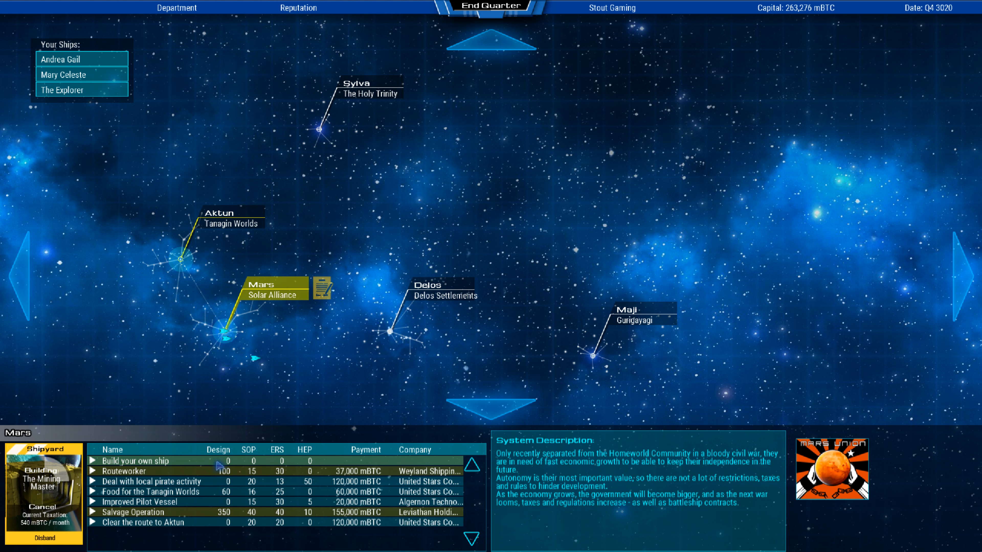
{"action": "mouse_move", "coordinate": [207, 501]}
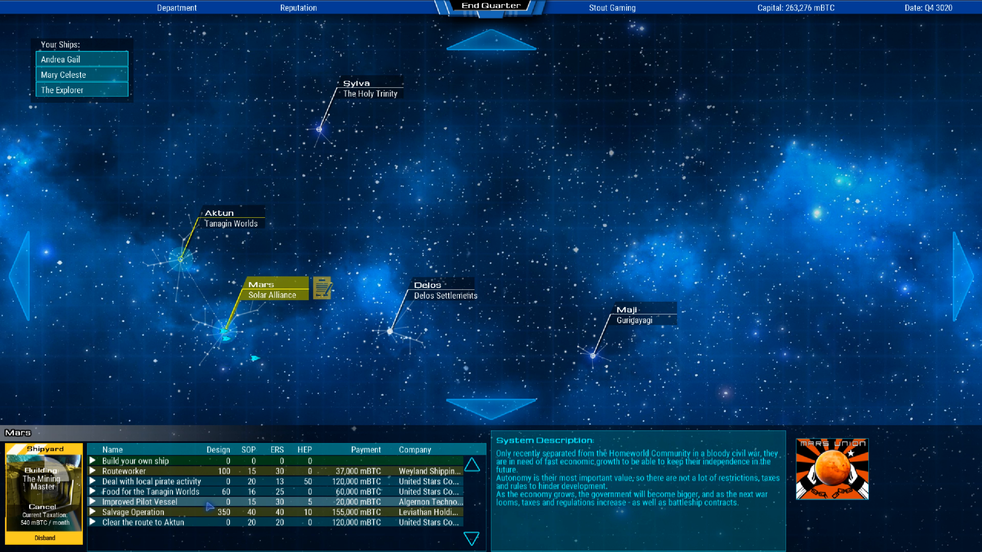
Disband the Aktun shipyard, confirm the warning, and end the quarter.
{"action": "left_click", "coordinate": [148, 522]}
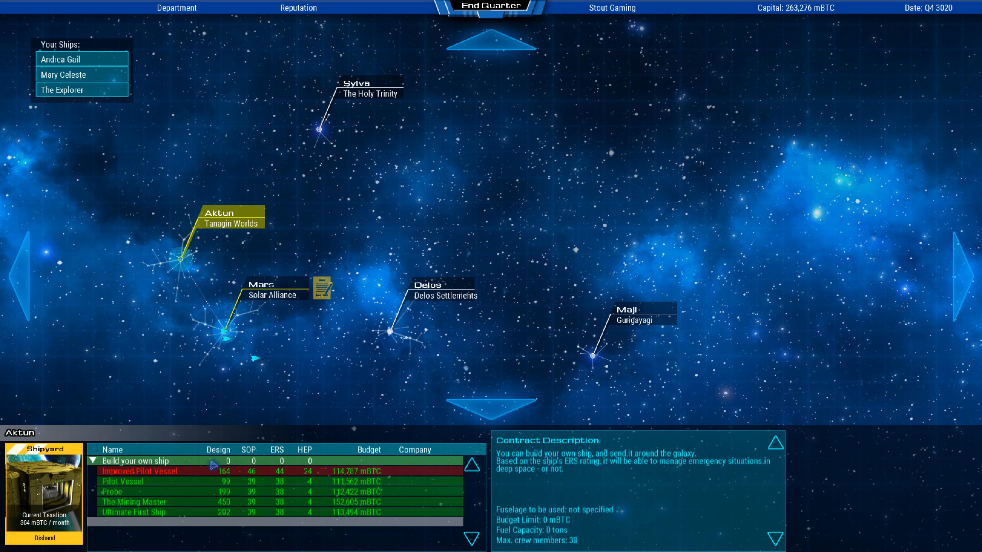
{"action": "left_click", "coordinate": [42, 539]}
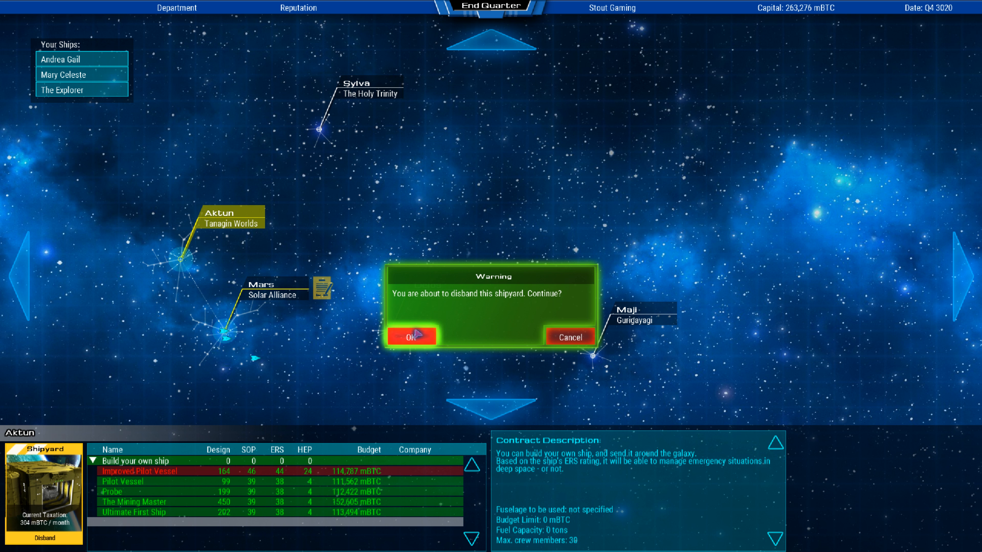
{"action": "left_click", "coordinate": [410, 336]}
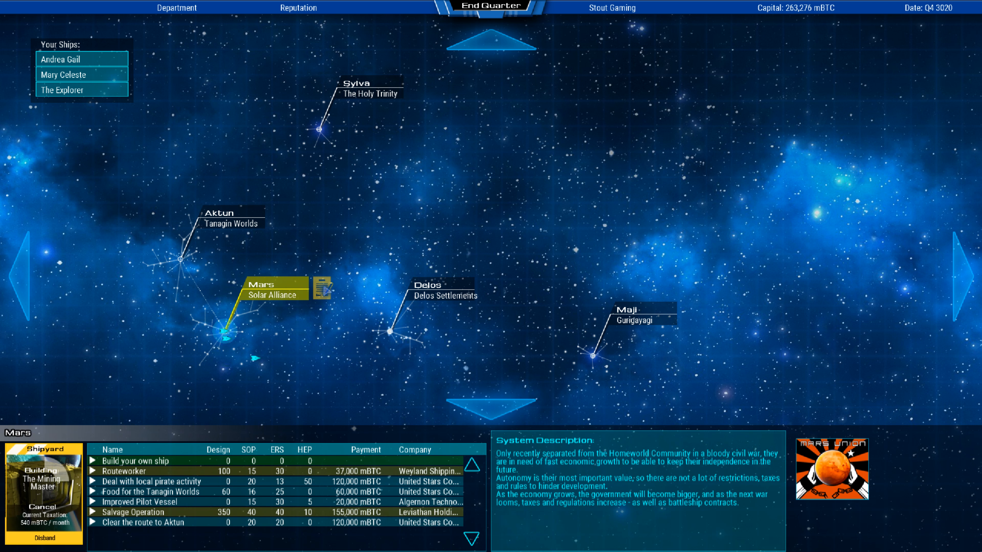
{"action": "mouse_move", "coordinate": [494, 48]}
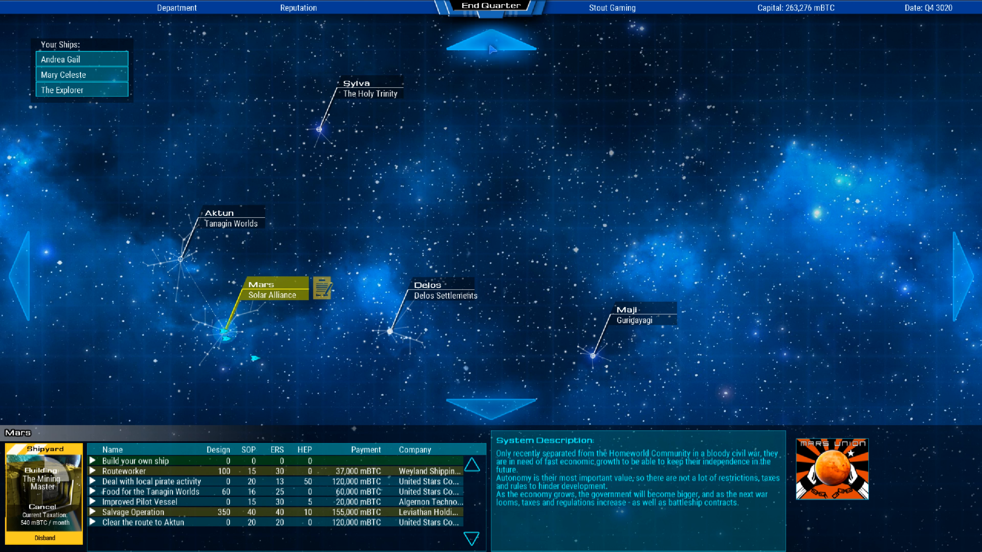
{"action": "left_click", "coordinate": [491, 7]}
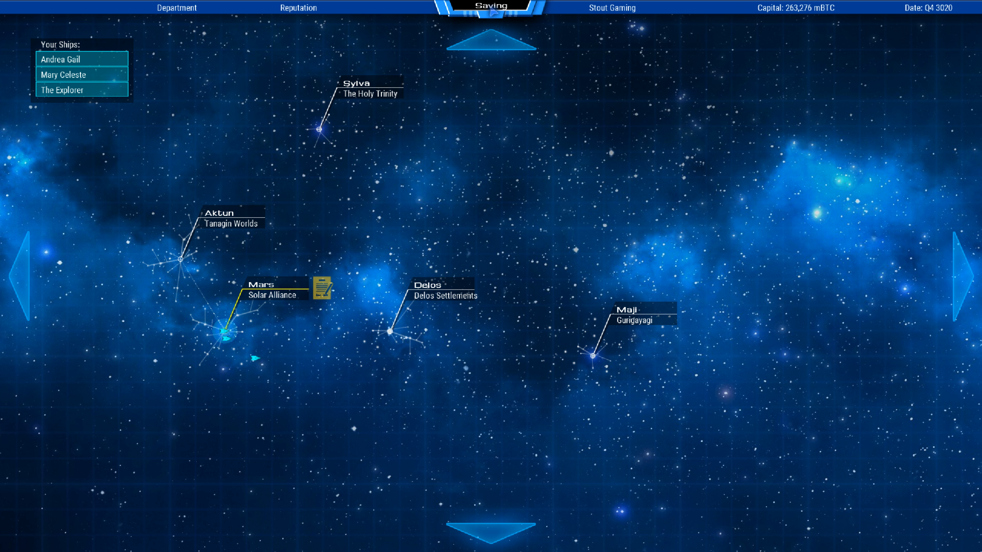
Accept Skvortsov's three-transport request, deliver the Routeworker, and dismiss the quarterly report.
{"action": "left_click", "coordinate": [491, 7]}
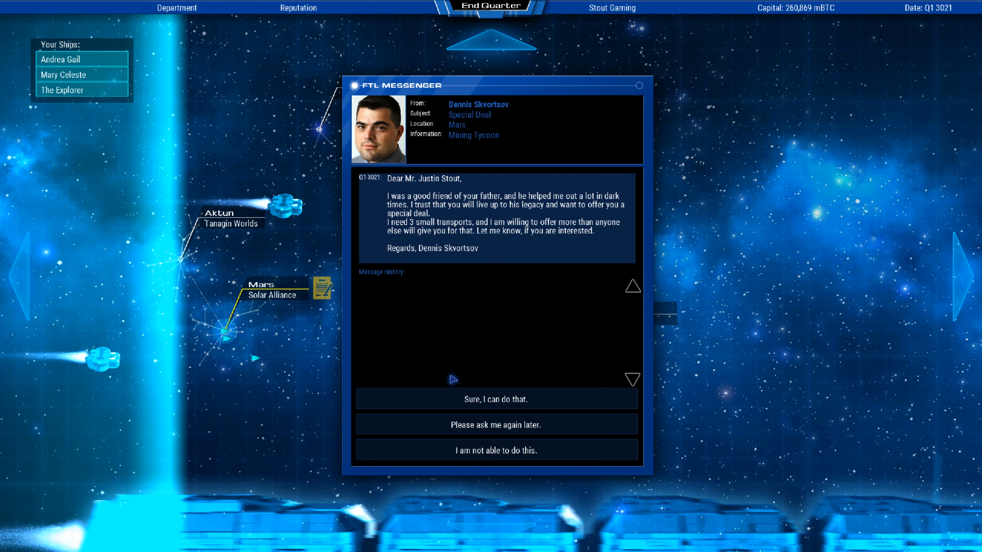
{"action": "mouse_move", "coordinate": [566, 329]}
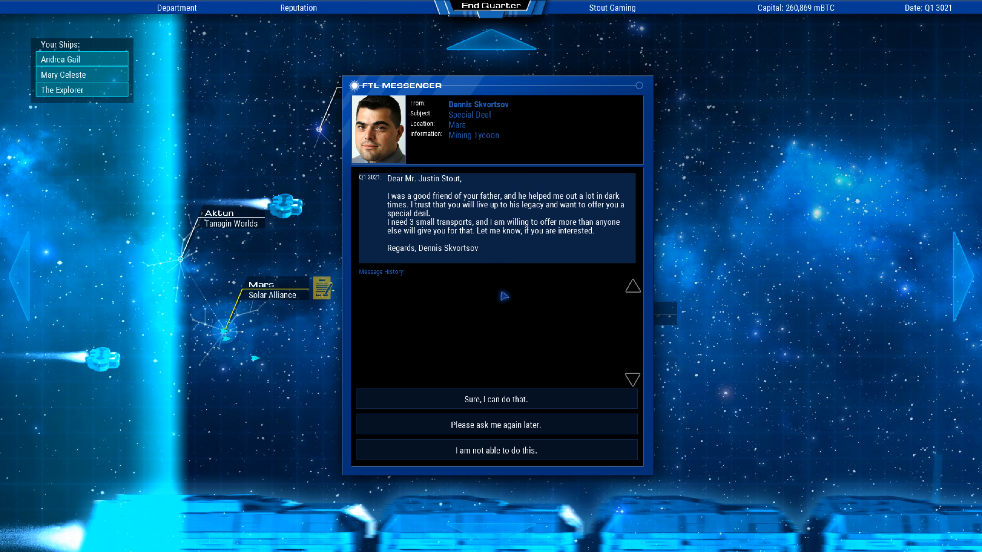
{"action": "left_click", "coordinate": [494, 399]}
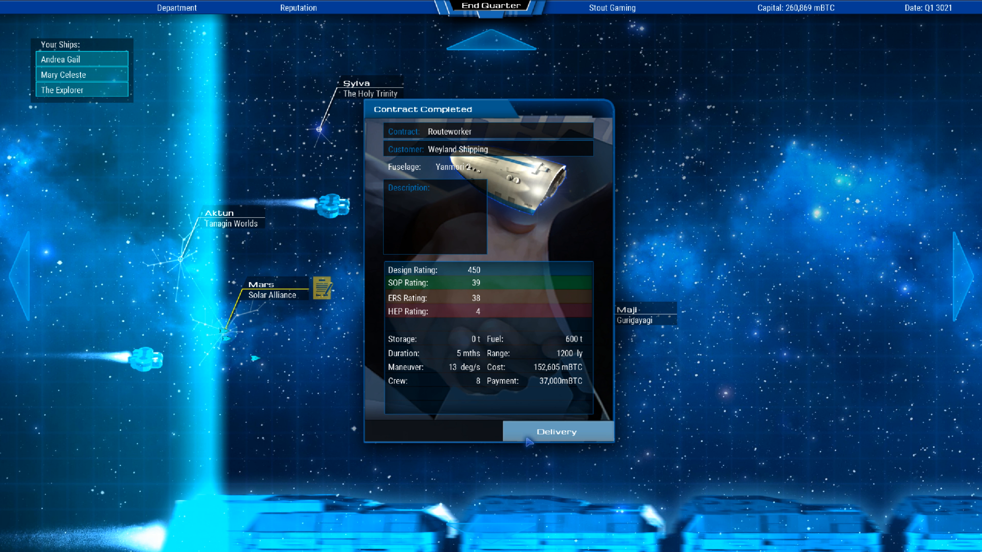
{"action": "left_click", "coordinate": [554, 431]}
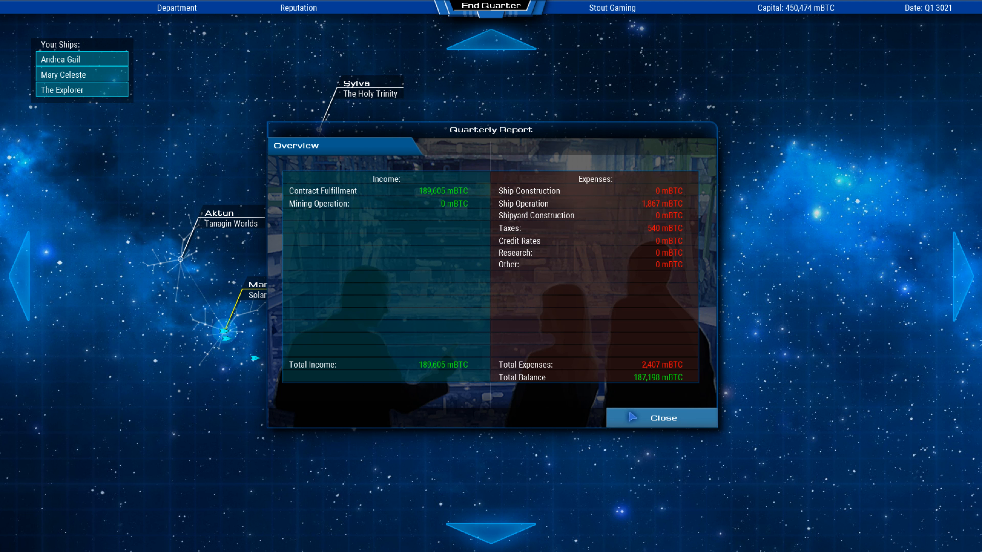
{"action": "left_click", "coordinate": [661, 418]}
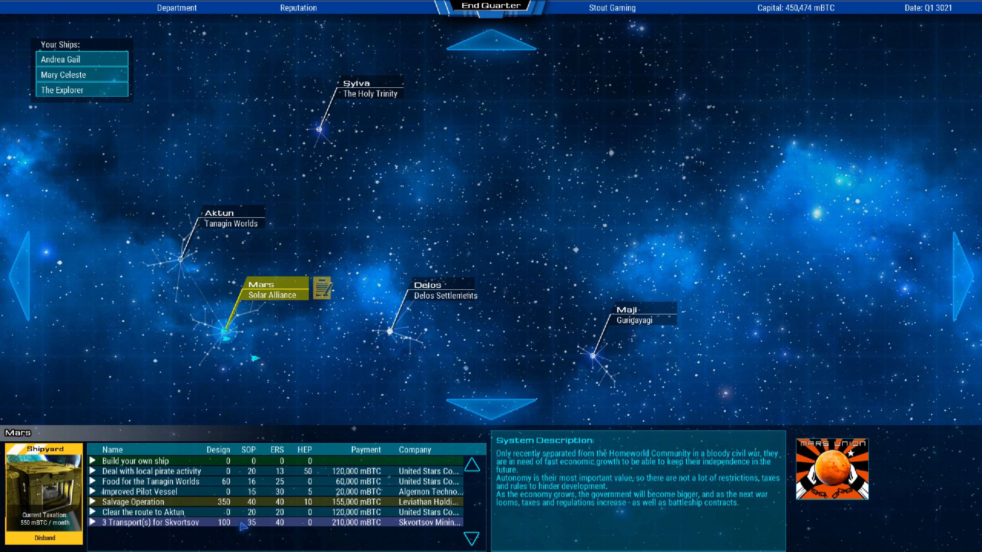
Expand the Skvortsov transport contract in the Mars list and go to Ship Design.
{"action": "left_click", "coordinate": [157, 522]}
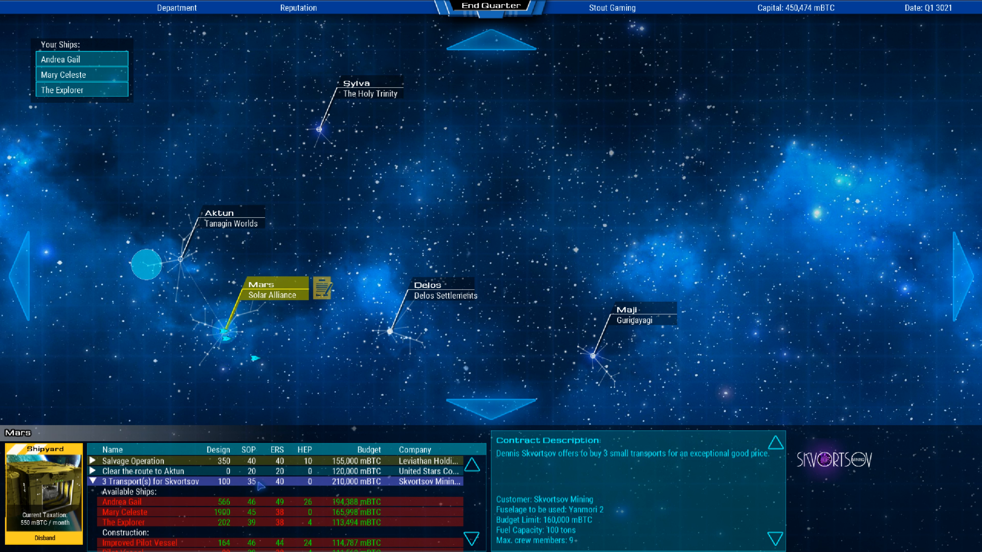
{"action": "scroll", "scroll_direction": "up", "scroll_amount": 3}
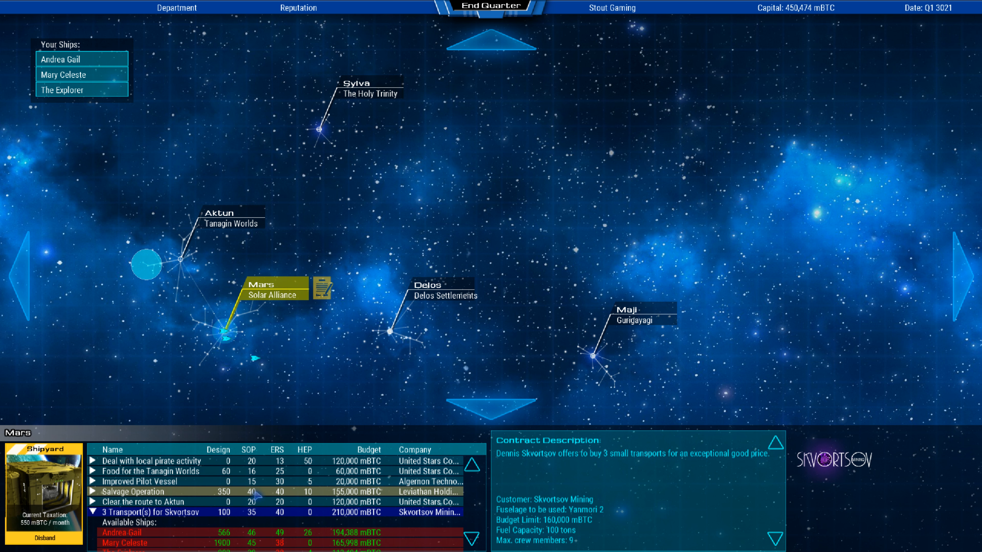
{"action": "left_click", "coordinate": [147, 460]}
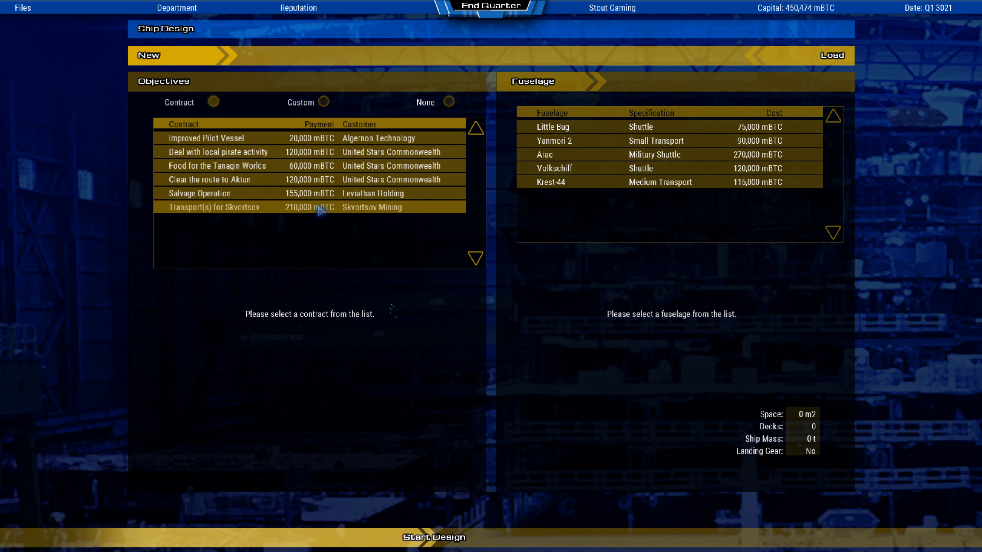
Start a new design on the Yanmori 2 fuselage for the Skvortsov transport contract.
{"action": "left_click", "coordinate": [216, 207]}
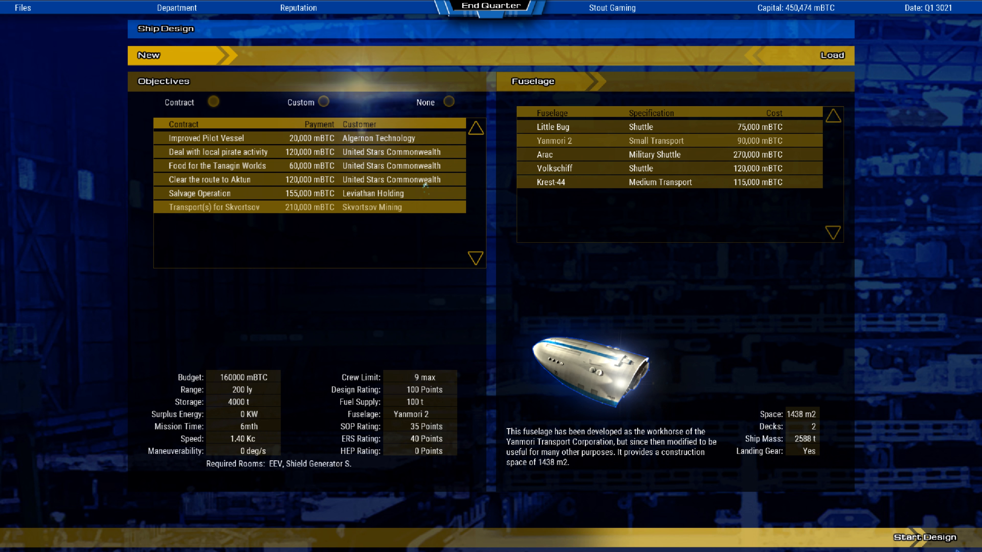
{"action": "left_click", "coordinate": [924, 537]}
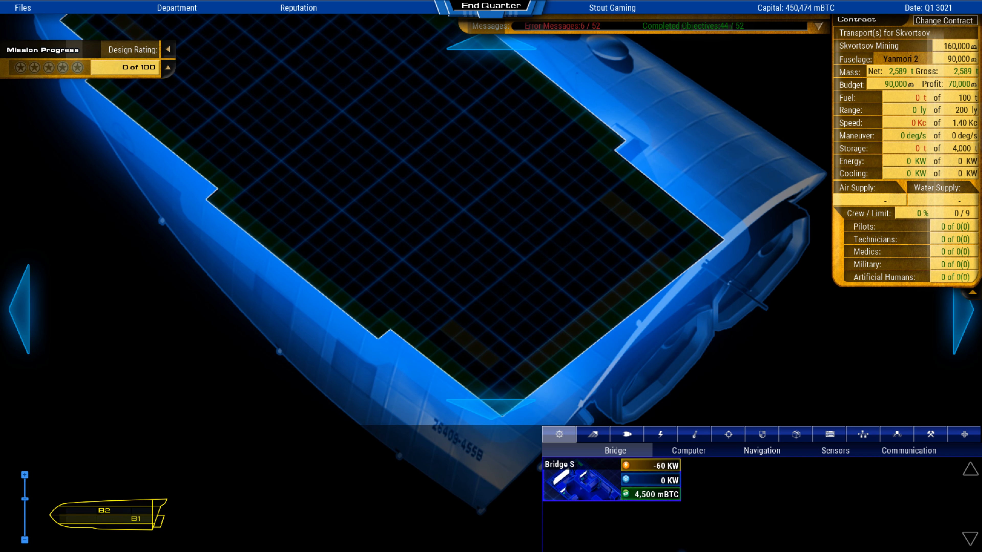
Place an NP-27 engine room and a small water tank in the Yanmori 2 hull.
{"action": "left_click", "coordinate": [591, 435]}
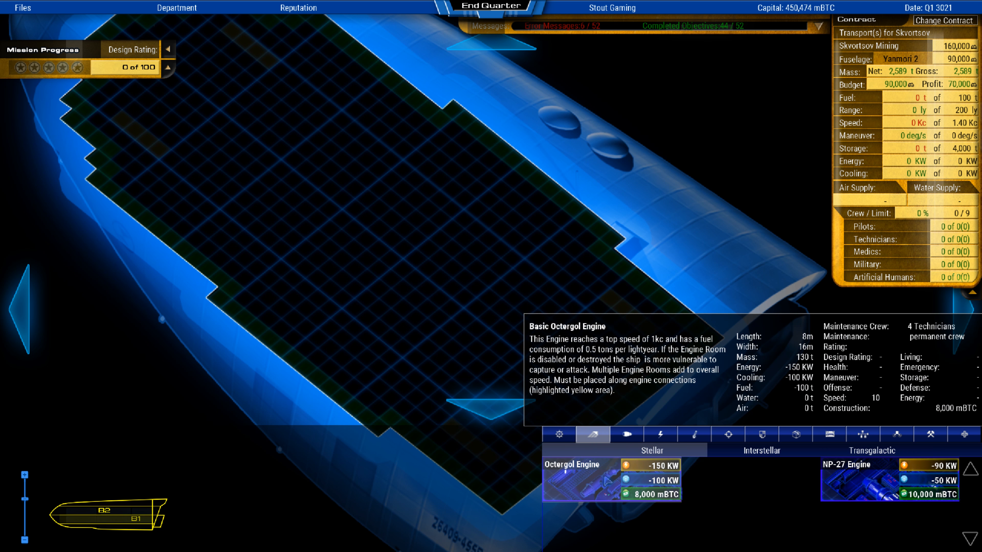
{"action": "mouse_move", "coordinate": [849, 486]}
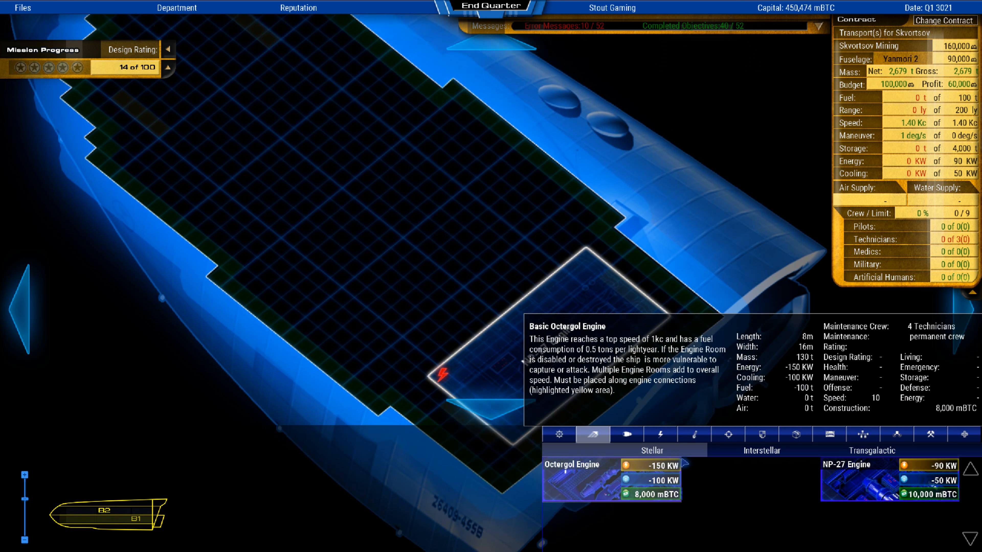
{"action": "left_click", "coordinate": [627, 433]}
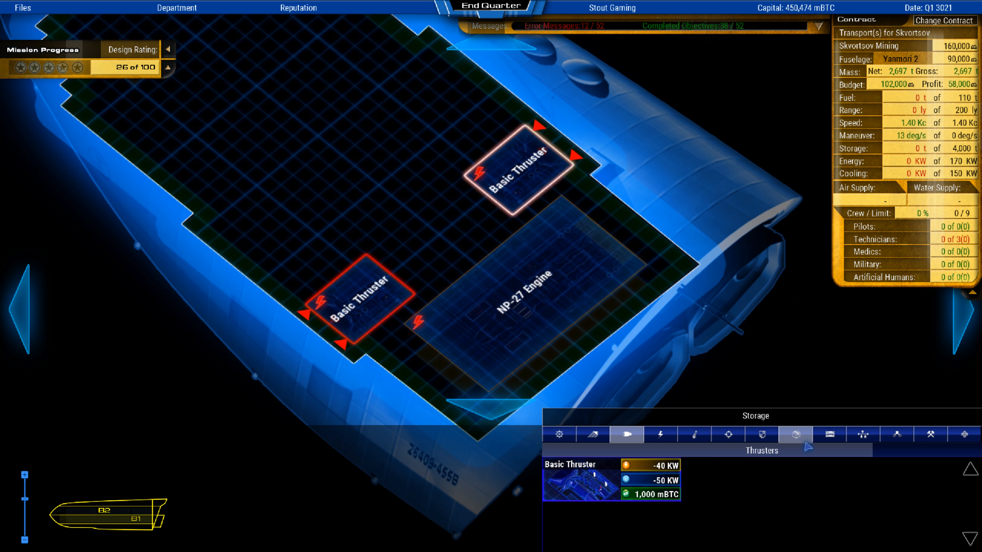
{"action": "left_click", "coordinate": [828, 433]}
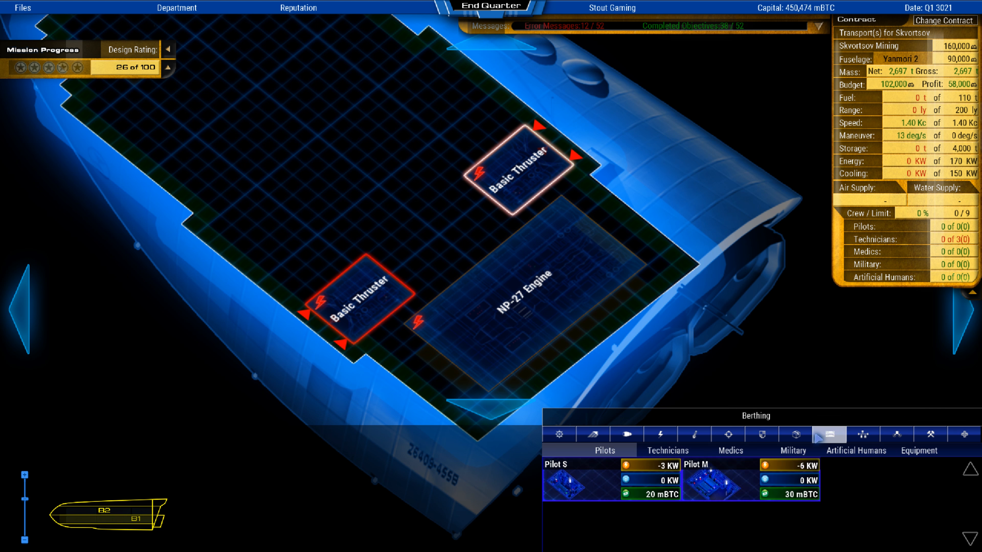
{"action": "left_click", "coordinate": [795, 434]}
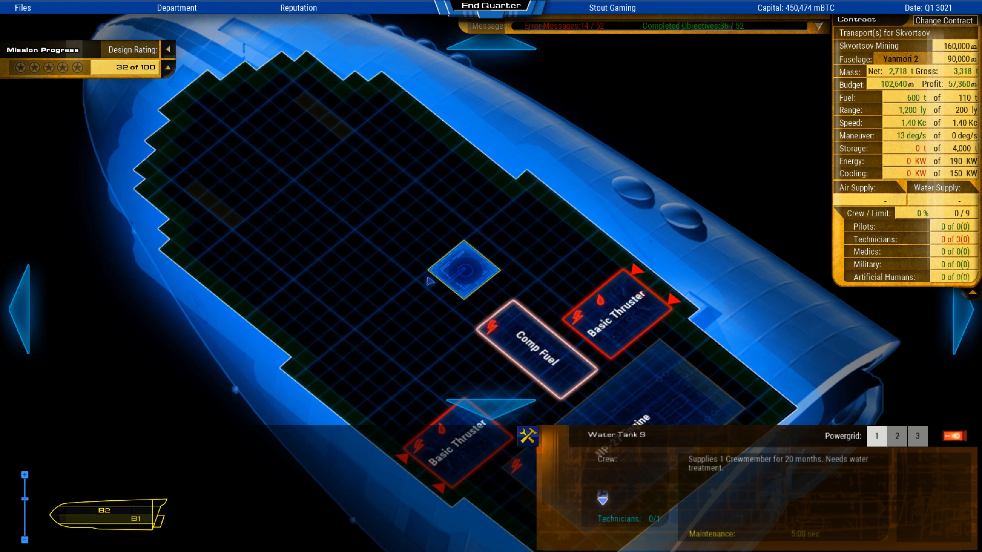
{"action": "left_click", "coordinate": [412, 257]}
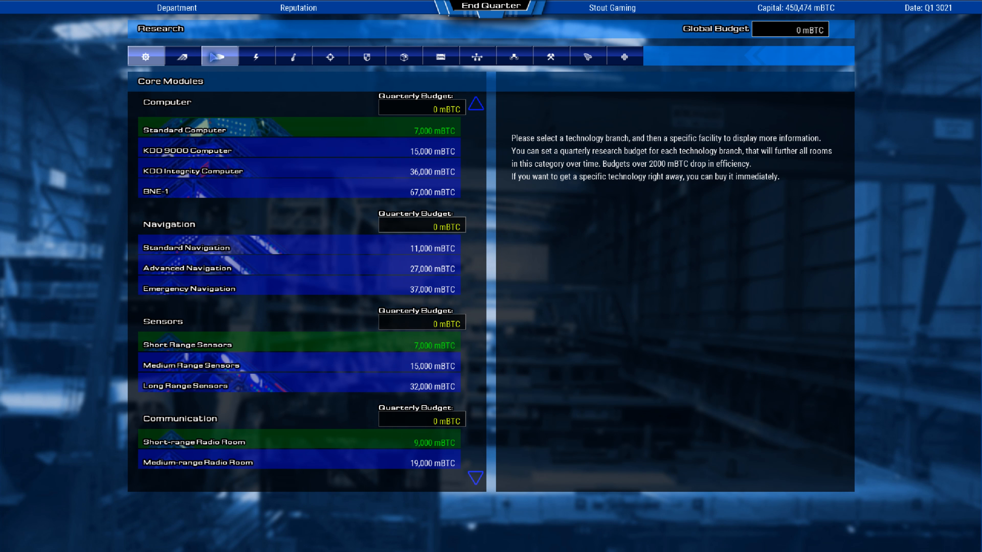
Inspect Small, Medium and Large Cargo research and request buying Large Cargo for 30,000 mBTC.
{"action": "left_click", "coordinate": [366, 57]}
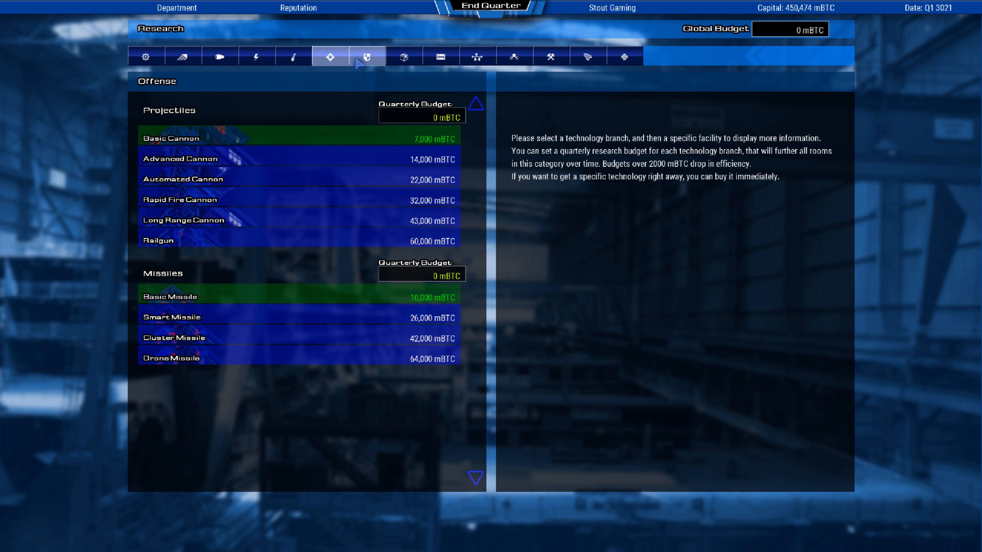
{"action": "left_click", "coordinate": [403, 57]}
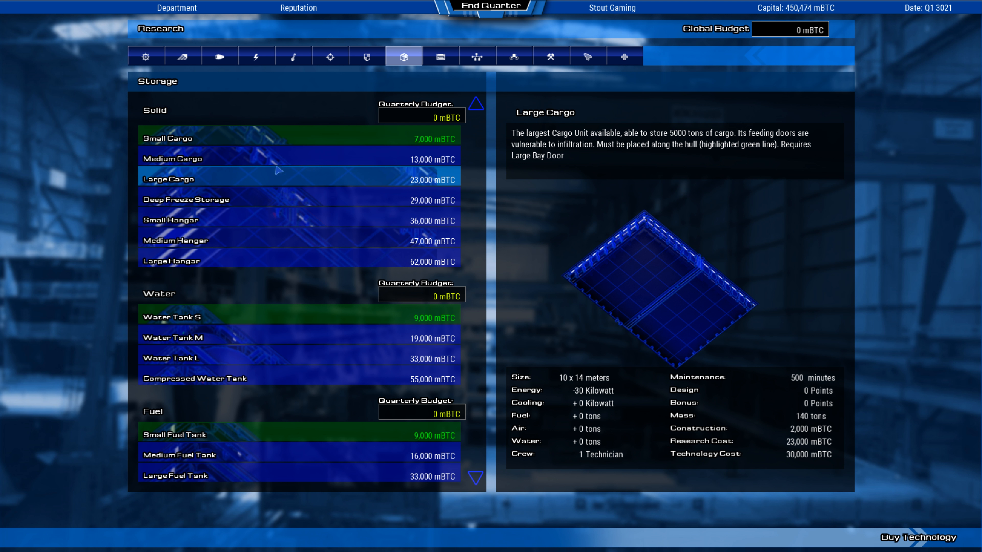
{"action": "left_click", "coordinate": [181, 138]}
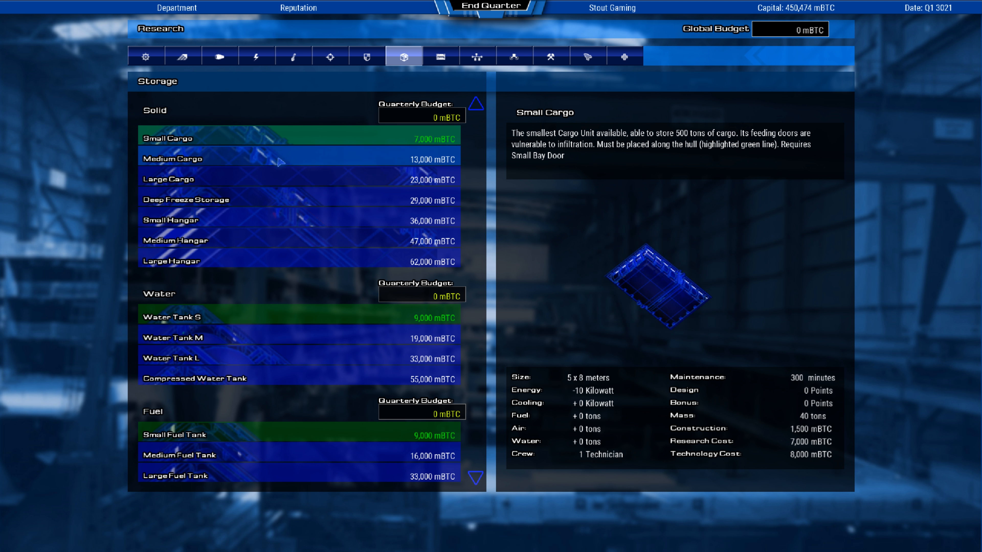
{"action": "left_click", "coordinate": [168, 180]}
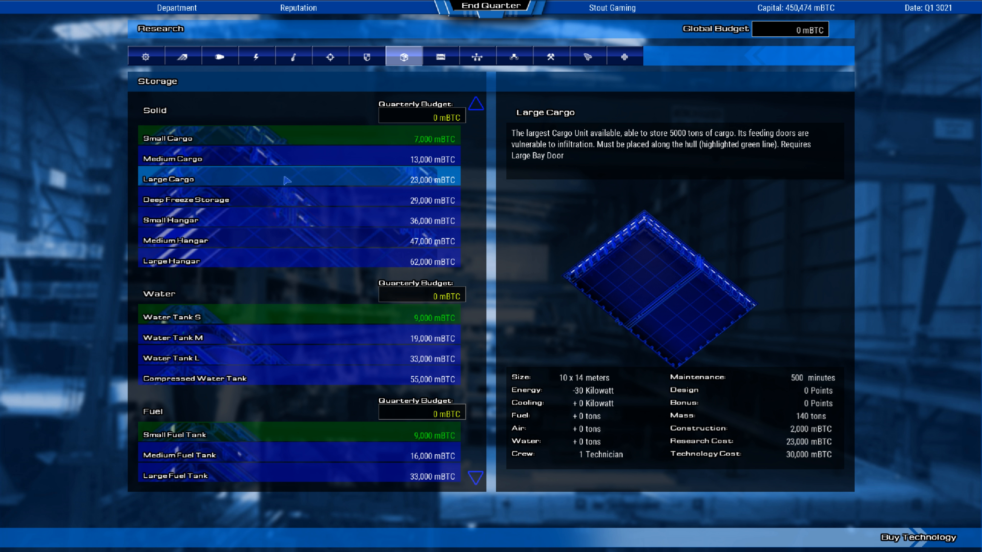
{"action": "left_click", "coordinate": [187, 138]}
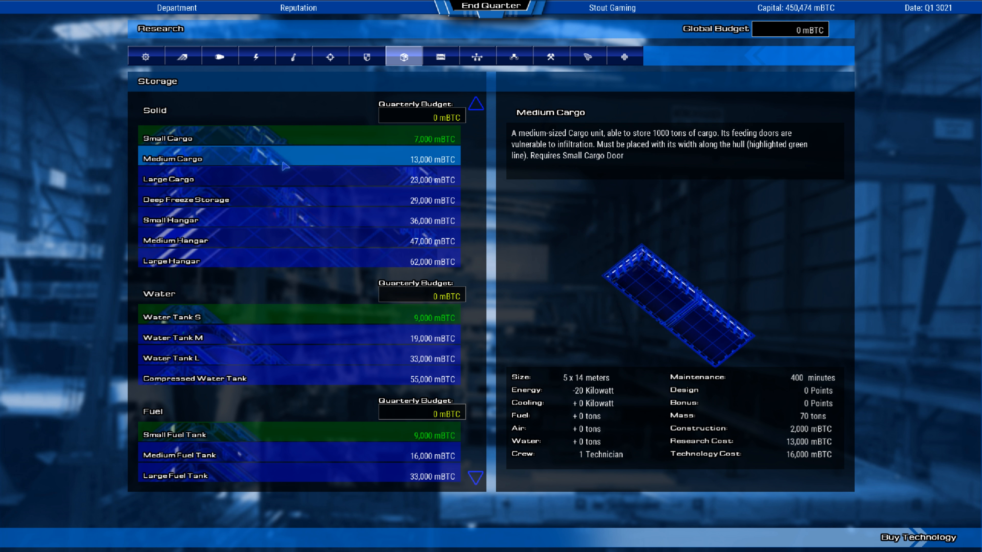
{"action": "left_click", "coordinate": [169, 179]}
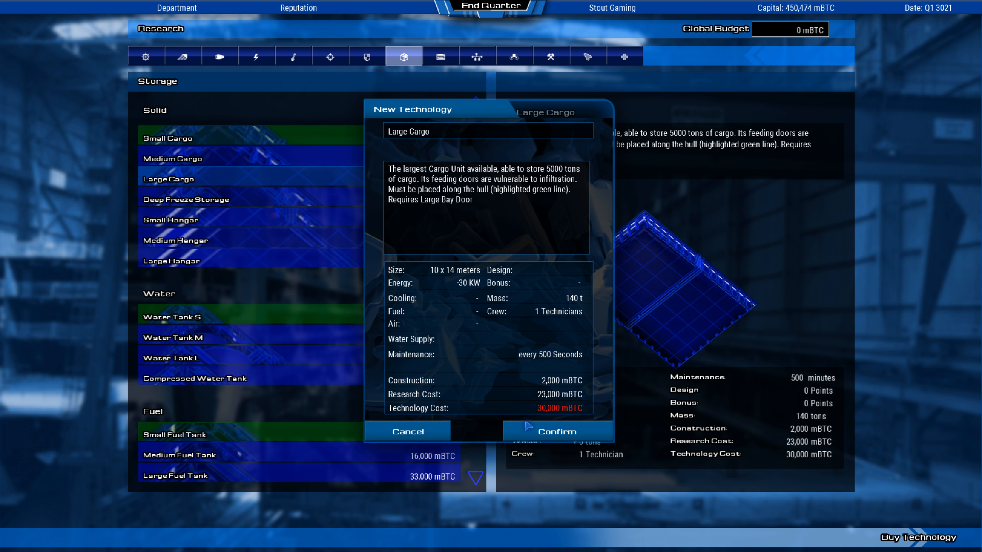
Confirm the Large Cargo purchase and head back toward Ship Design via Departments.
{"action": "left_click", "coordinate": [557, 432]}
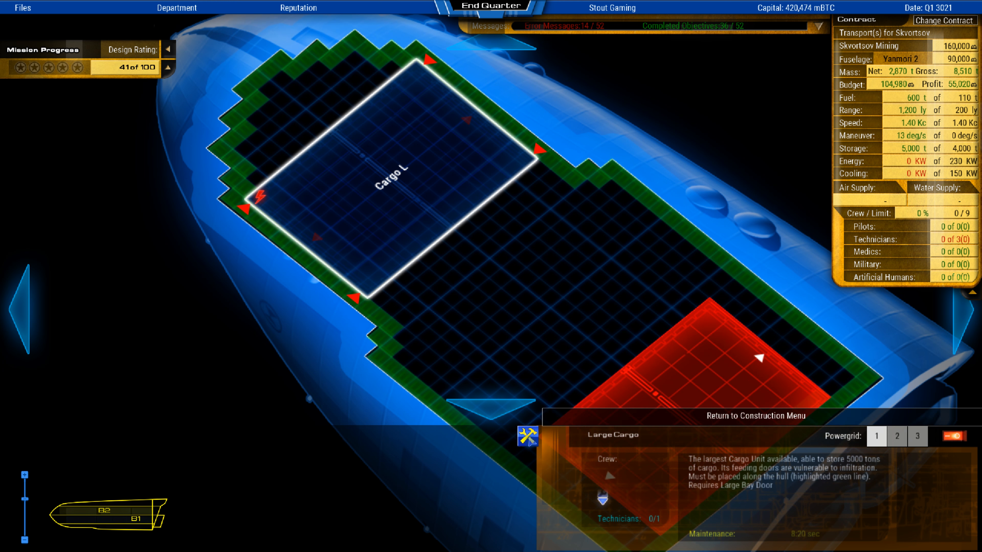
{"action": "left_click", "coordinate": [177, 8]}
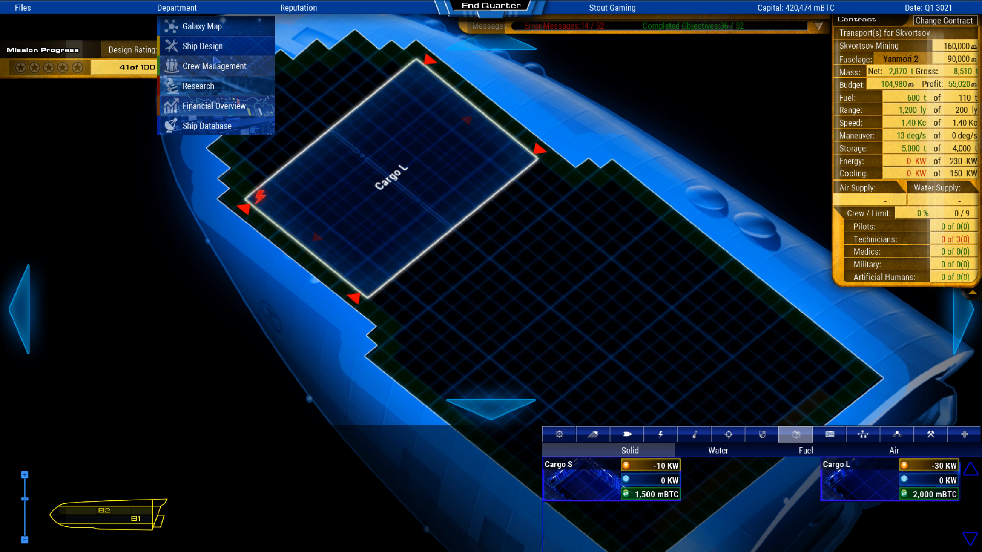
Review the Mining and Infrastructure research branches, then return to the deck layout.
{"action": "left_click", "coordinate": [198, 86]}
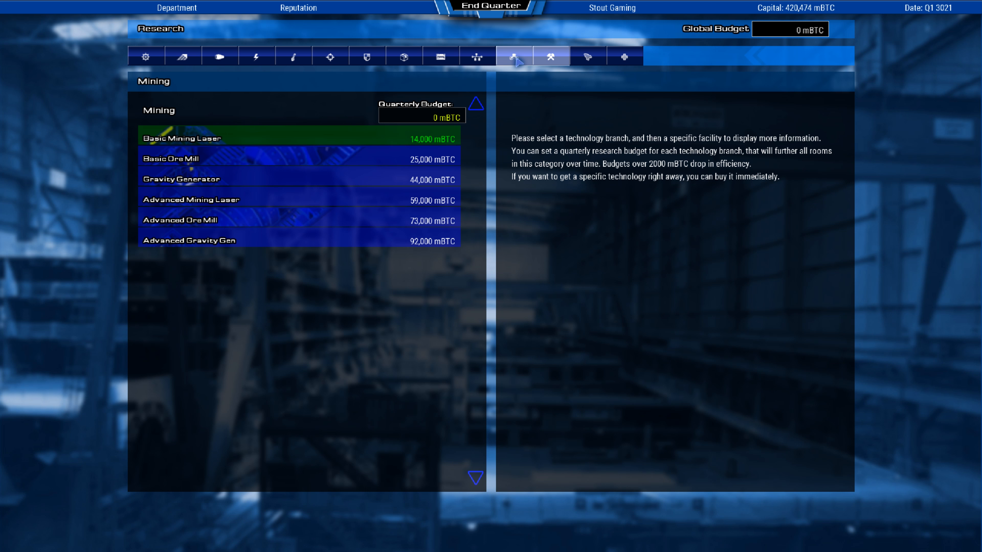
{"action": "left_click", "coordinate": [478, 56]}
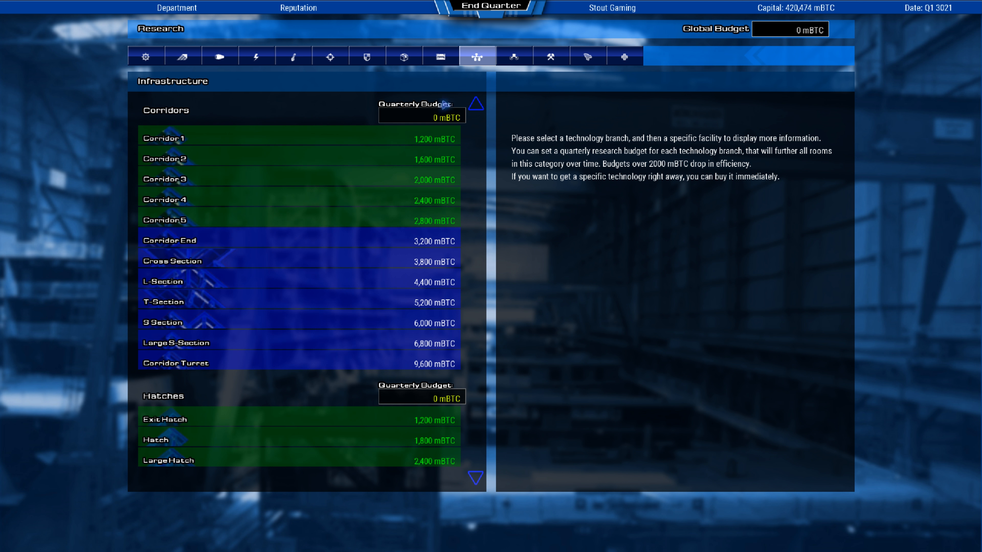
{"action": "scroll", "scroll_direction": "down", "scroll_amount": 3}
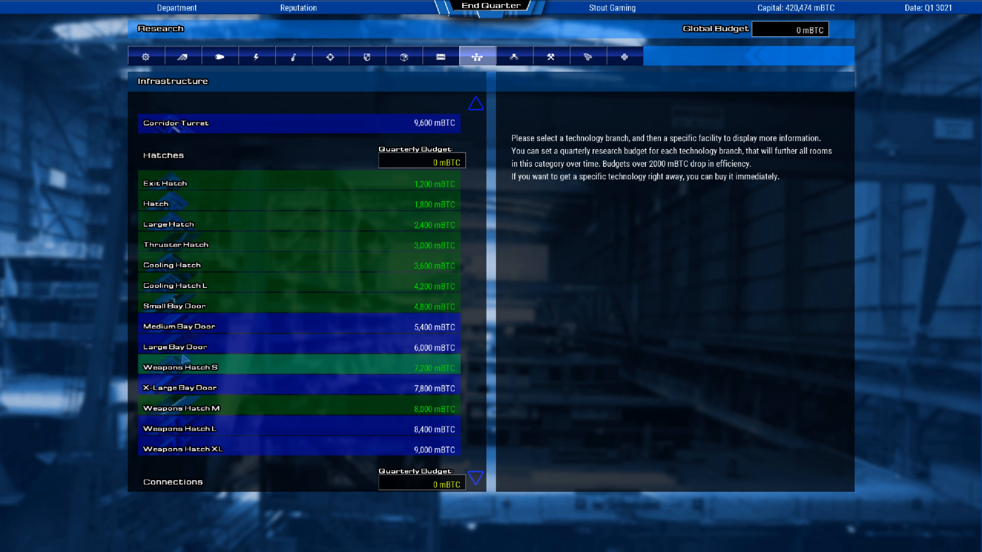
{"action": "left_click", "coordinate": [175, 346]}
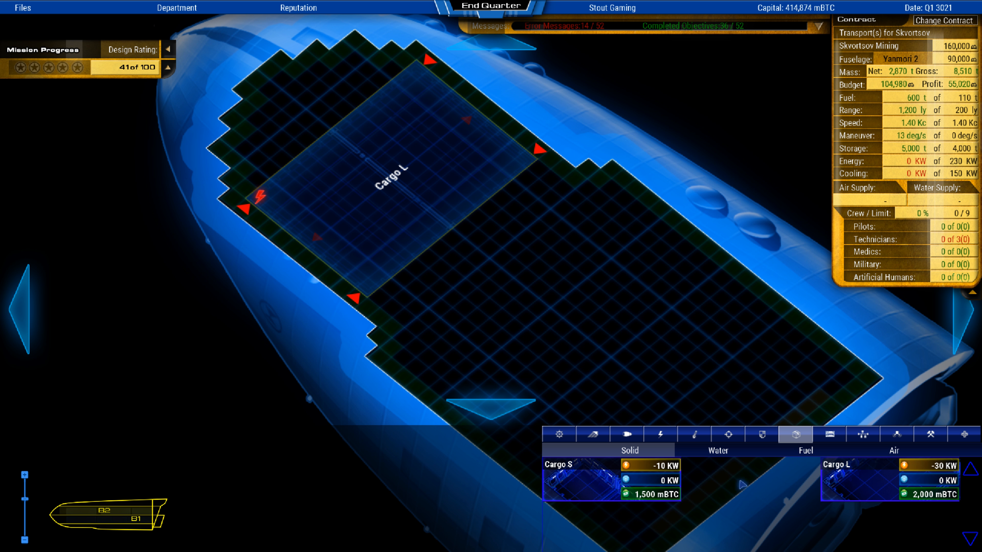
Place the computer core near the front and pick a stairway from Infrastructure connections.
{"action": "left_click", "coordinate": [827, 433]}
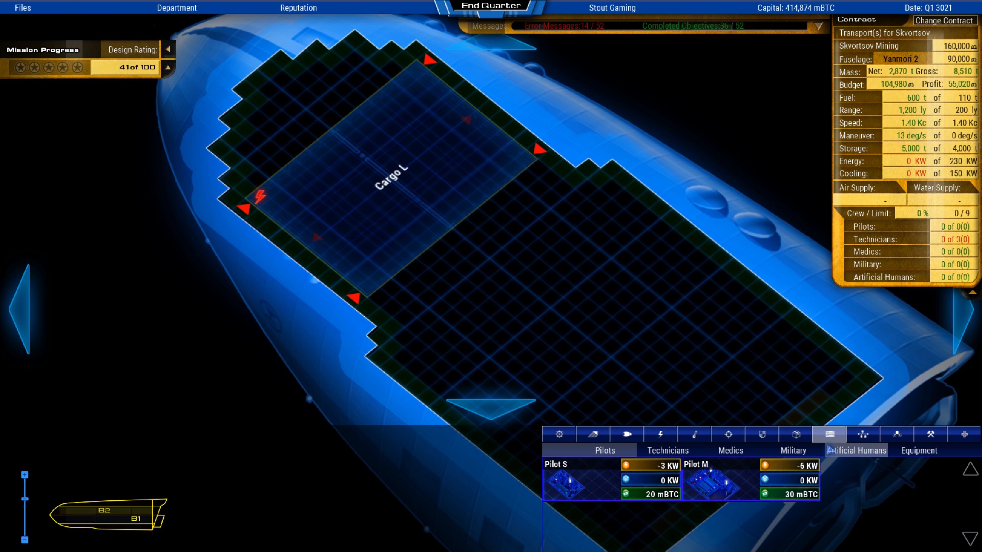
{"action": "mouse_move", "coordinate": [667, 450]}
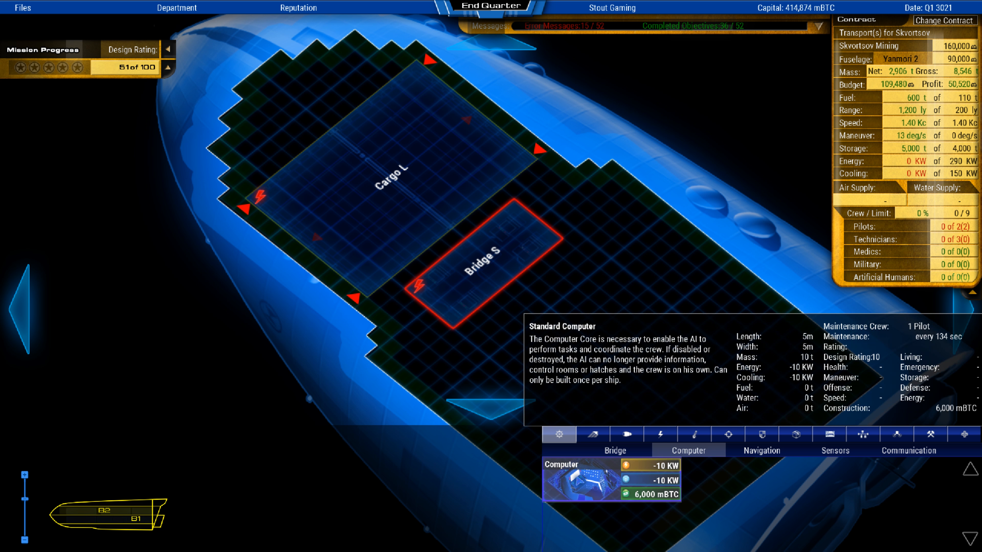
{"action": "left_click", "coordinate": [476, 374]}
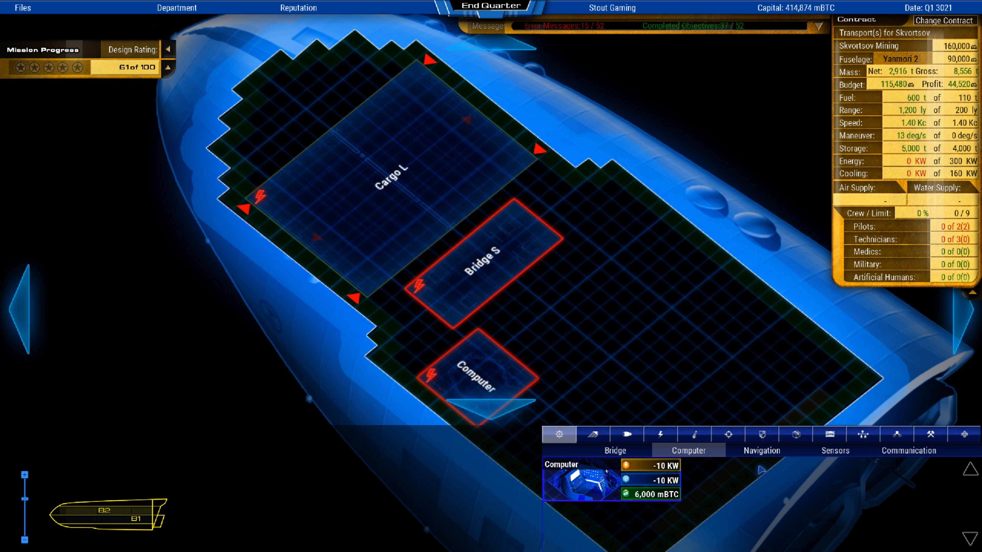
{"action": "left_click", "coordinate": [834, 450]}
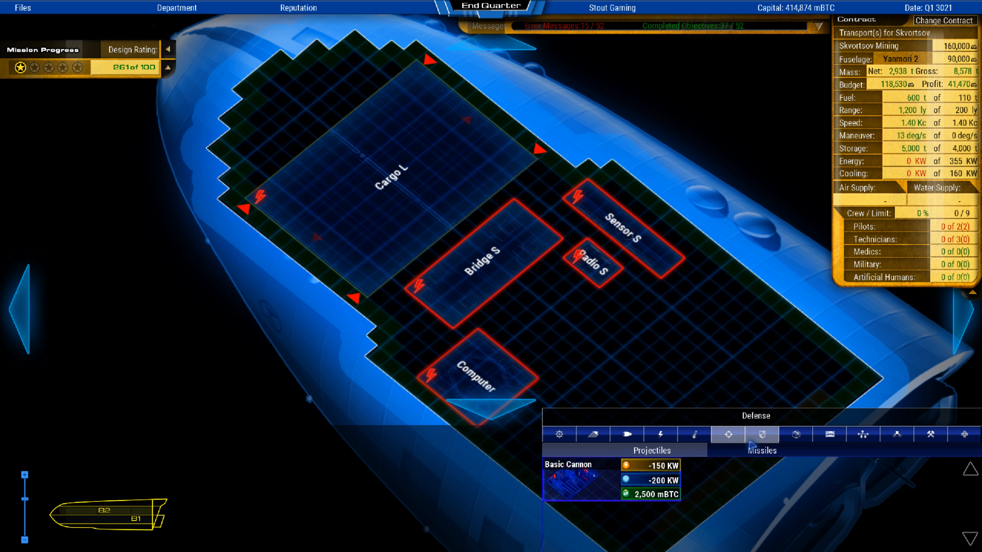
{"action": "left_click", "coordinate": [862, 435]}
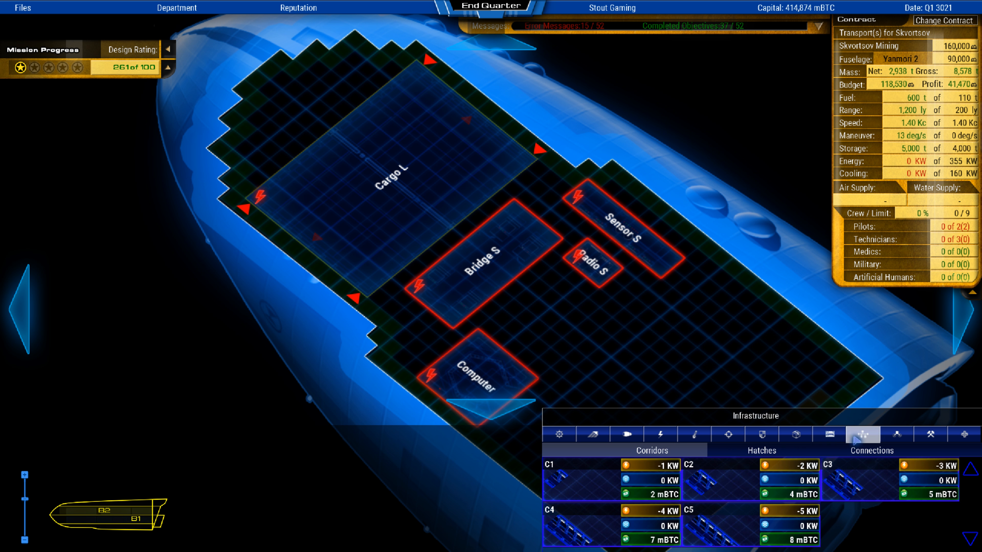
{"action": "left_click", "coordinate": [728, 433]}
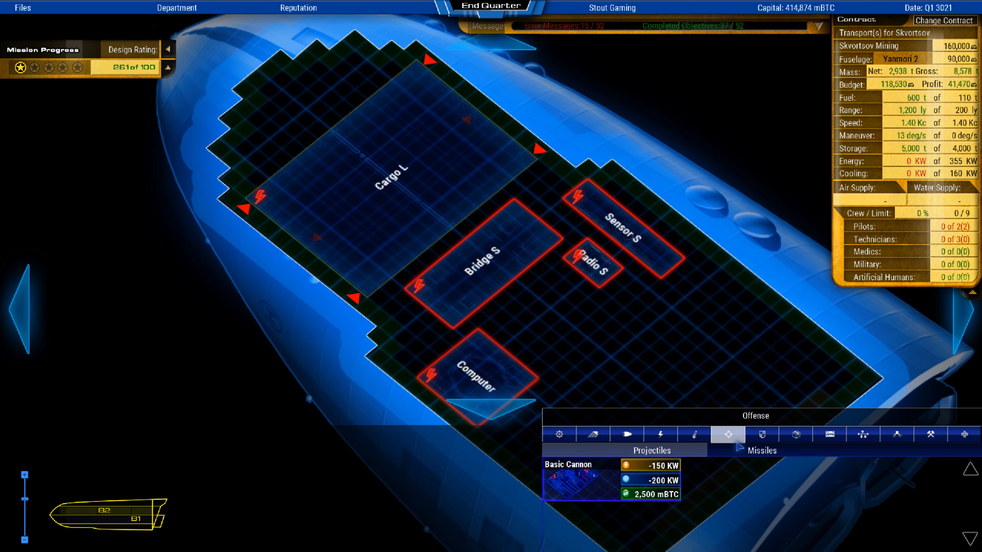
{"action": "left_click", "coordinate": [863, 434]}
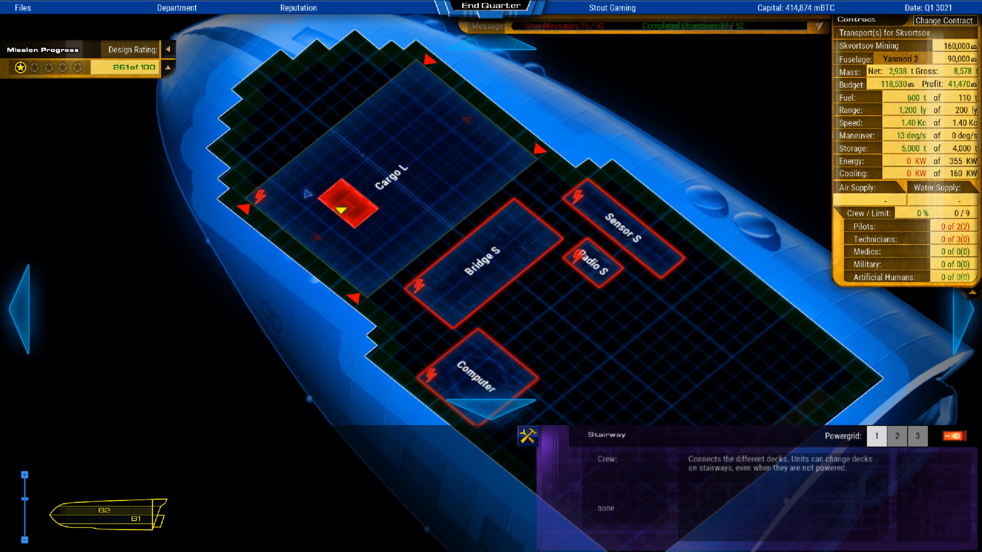
Set the stairway in the upper-left corner of the deck and pick a large cooling unit.
{"action": "left_click_drag", "start_coordinate": [348, 207], "coordinate": [311, 104]}
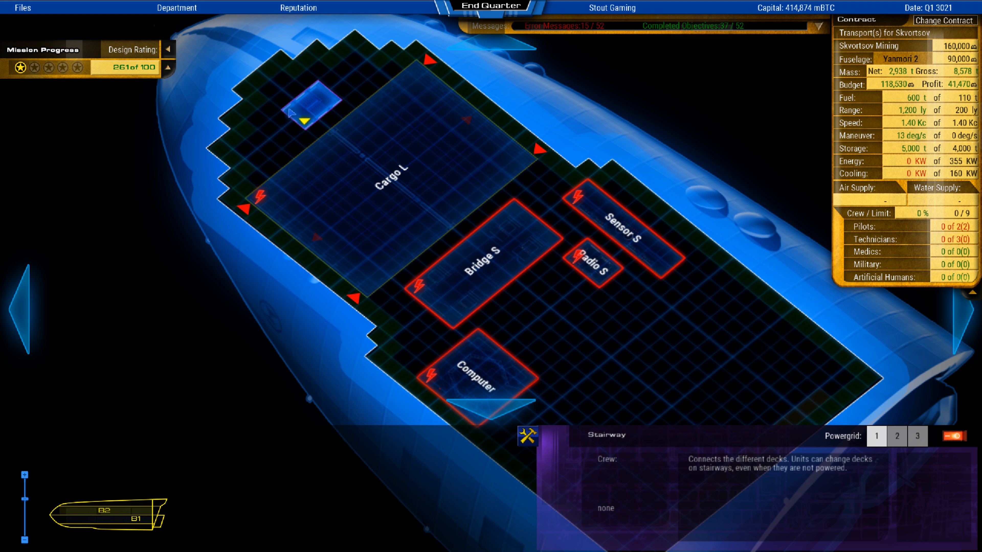
{"action": "left_click", "coordinate": [314, 103]}
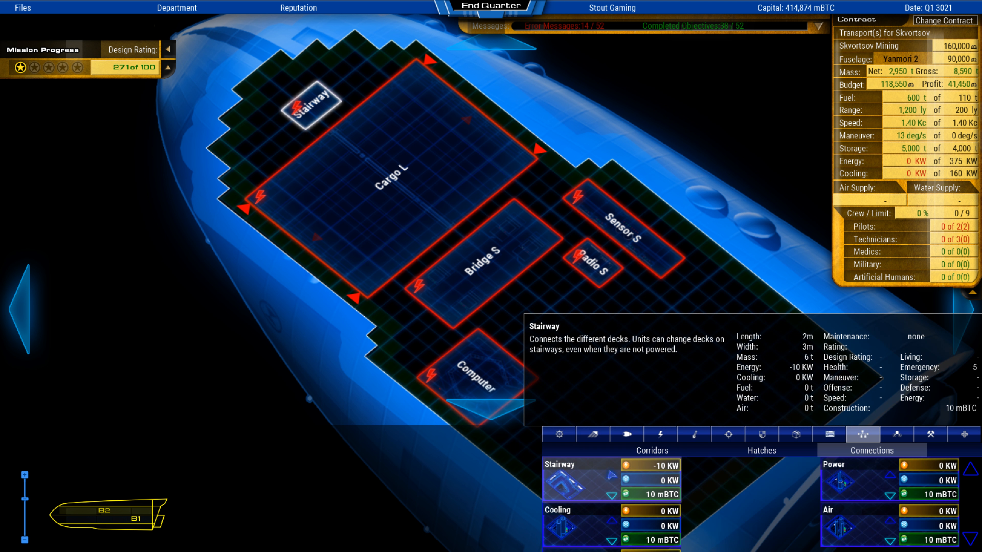
{"action": "left_click", "coordinate": [693, 434]}
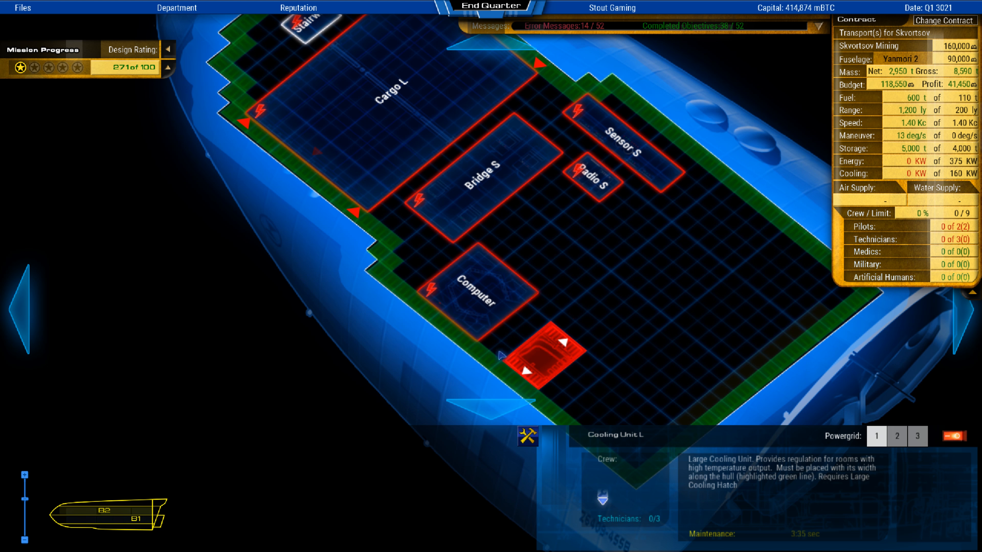
Place large cooling units along the rear hull edges, raising cooling to 1,800 KW.
{"action": "left_click", "coordinate": [535, 354]}
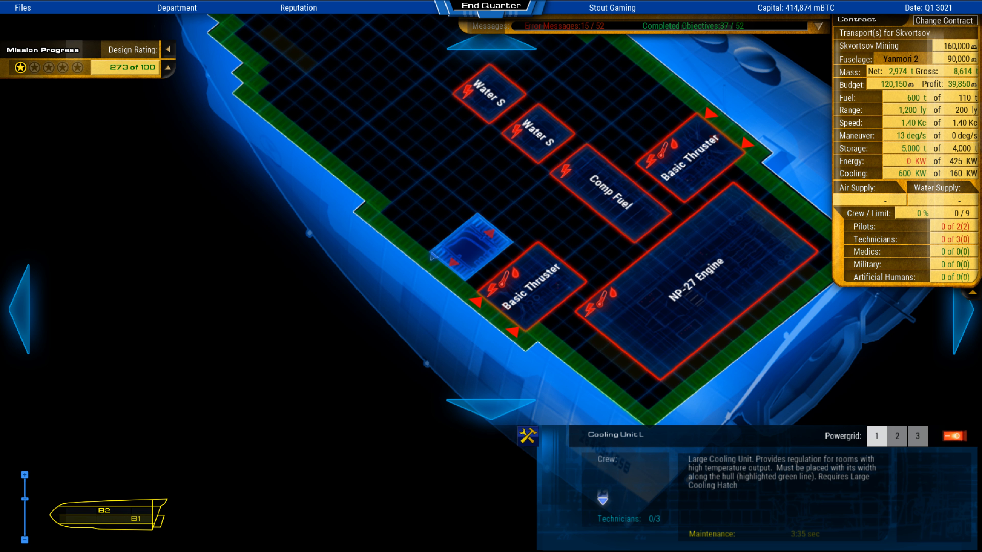
{"action": "left_click", "coordinate": [620, 182]}
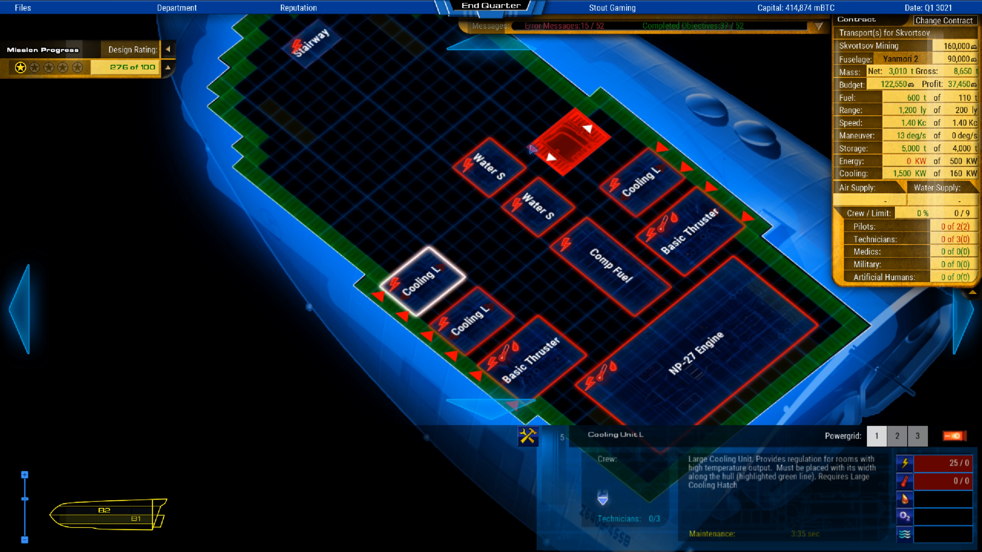
{"action": "left_click", "coordinate": [592, 134]}
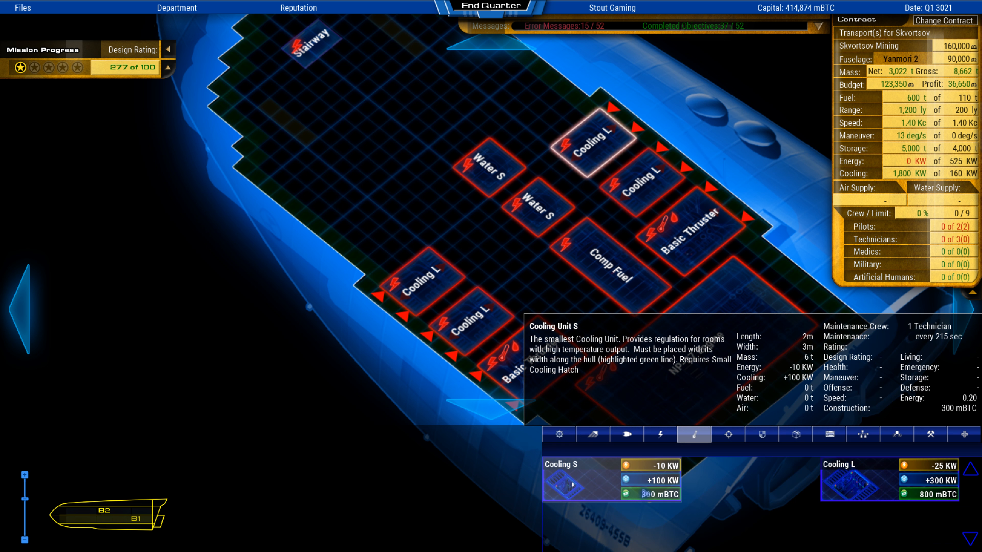
{"action": "left_click", "coordinate": [761, 434]}
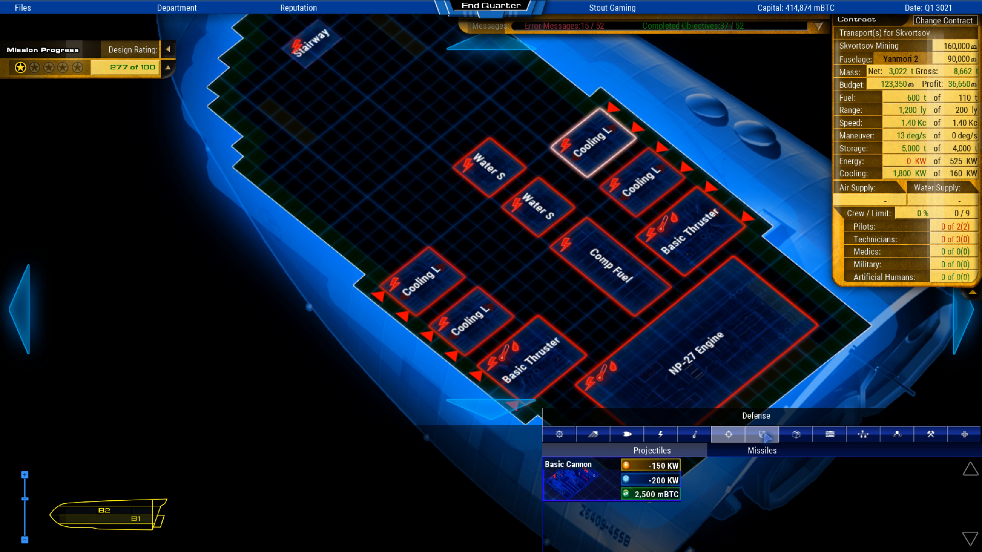
{"action": "left_click", "coordinate": [828, 433]}
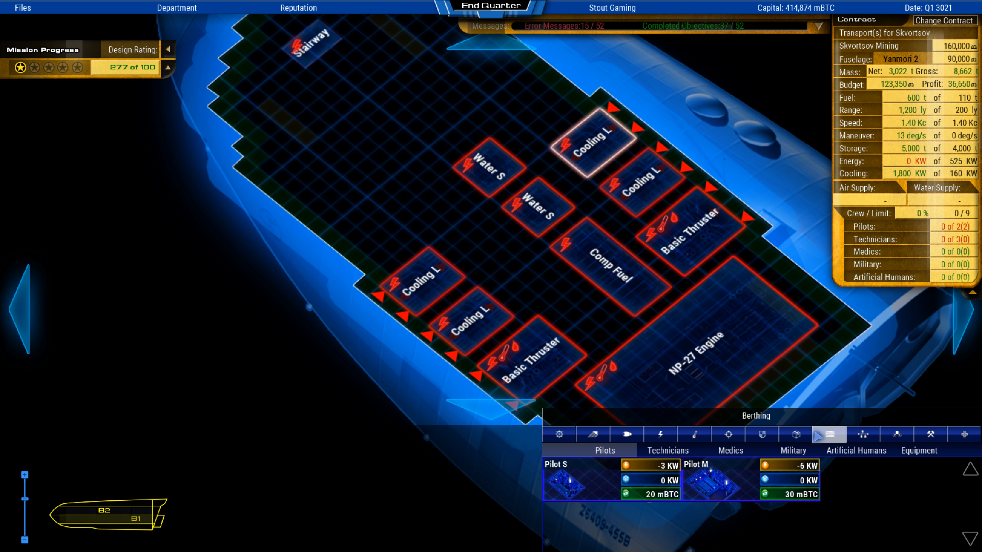
{"action": "left_click", "coordinate": [667, 450]}
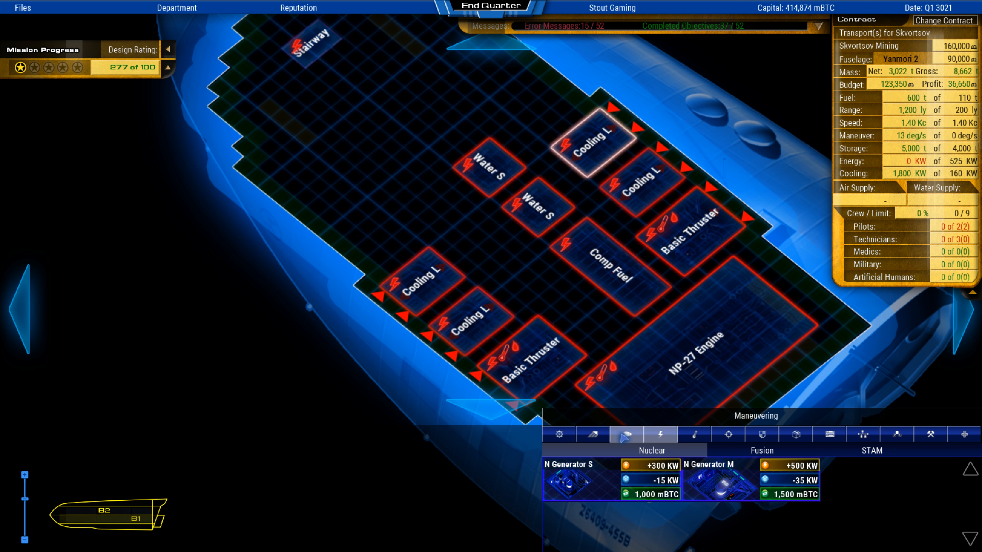
{"action": "mouse_move", "coordinate": [719, 479]}
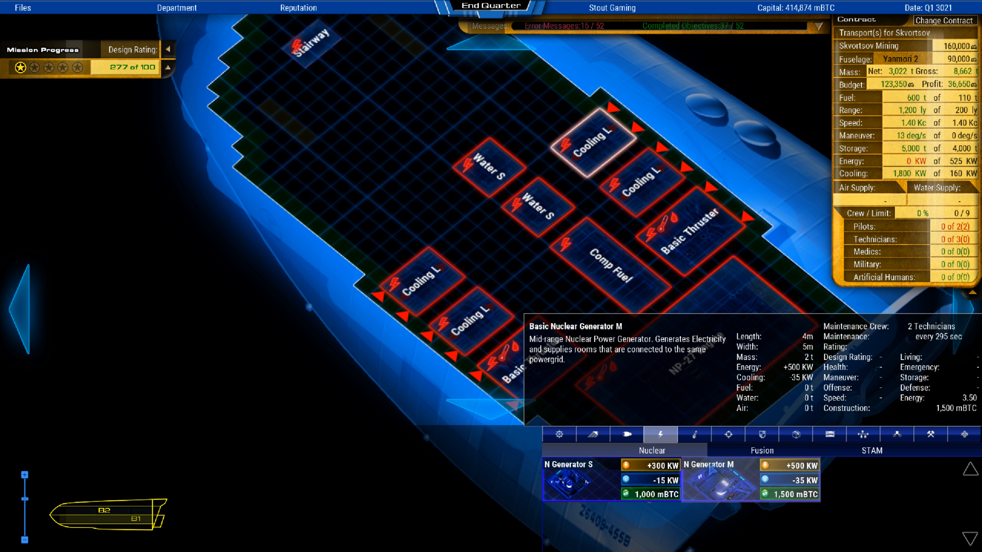
Place two N Generator M units toward the front of the ship for 1,000 KW energy.
{"action": "left_click", "coordinate": [387, 233]}
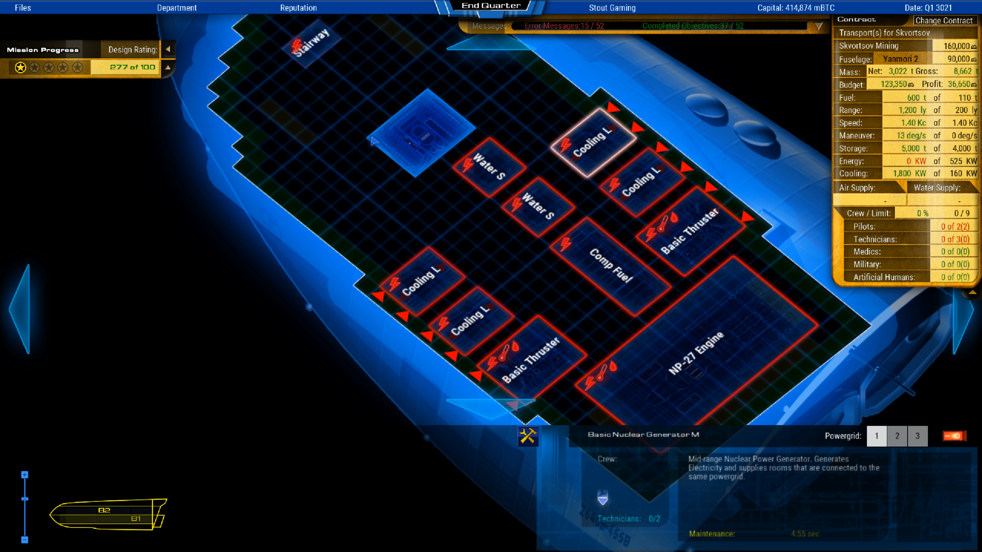
{"action": "left_click", "coordinate": [422, 119]}
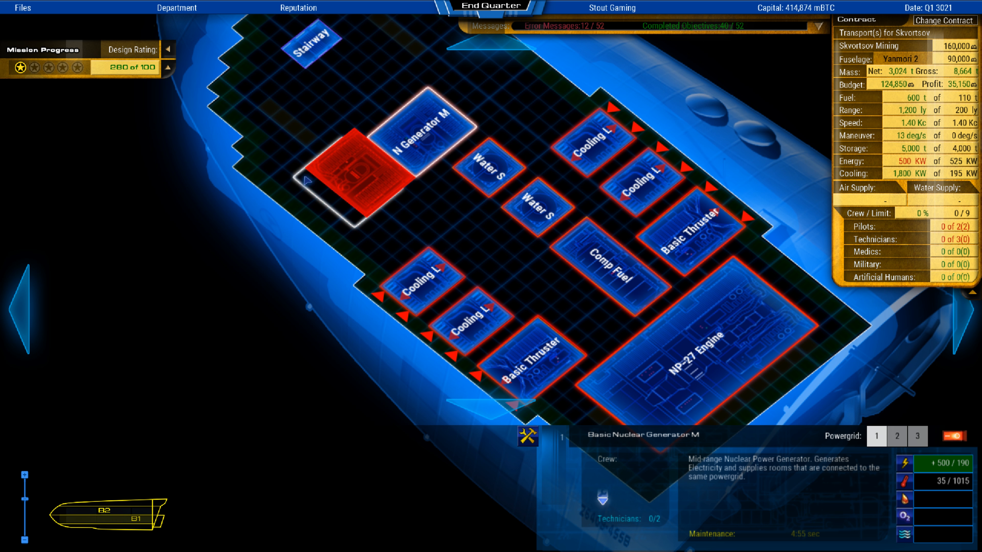
{"action": "left_click", "coordinate": [344, 181]}
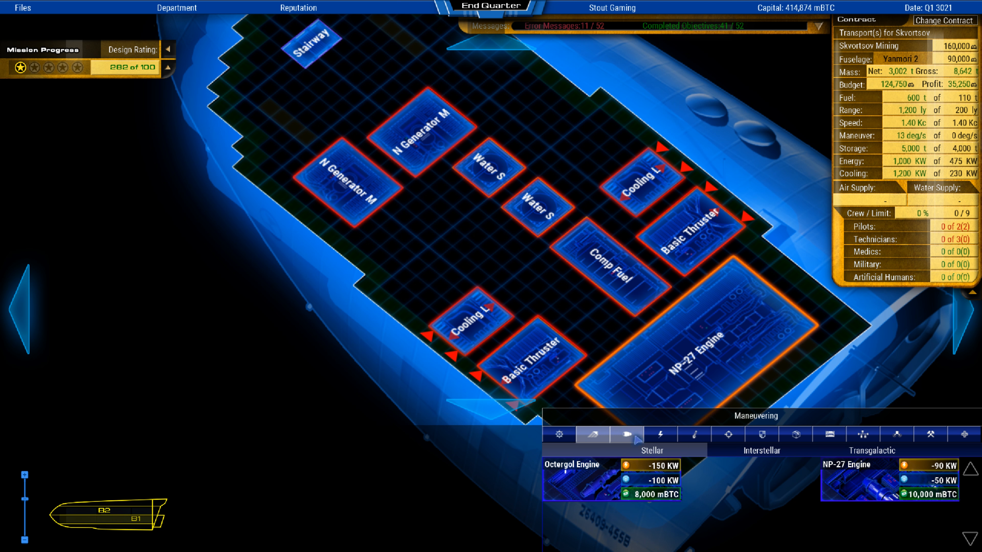
Browse the Defense, Armor and Hull Extensions module categories.
{"action": "left_click", "coordinate": [761, 434]}
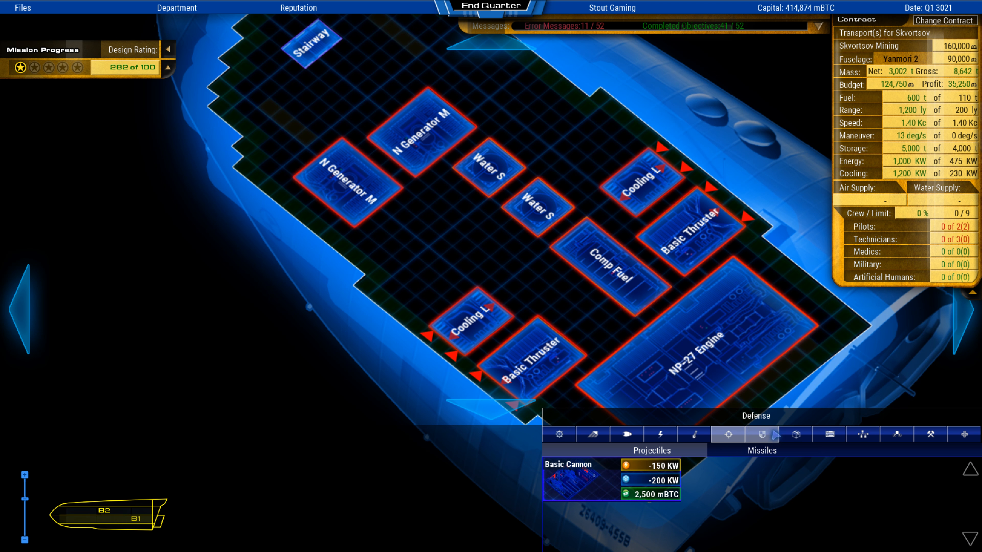
{"action": "left_click", "coordinate": [761, 434]}
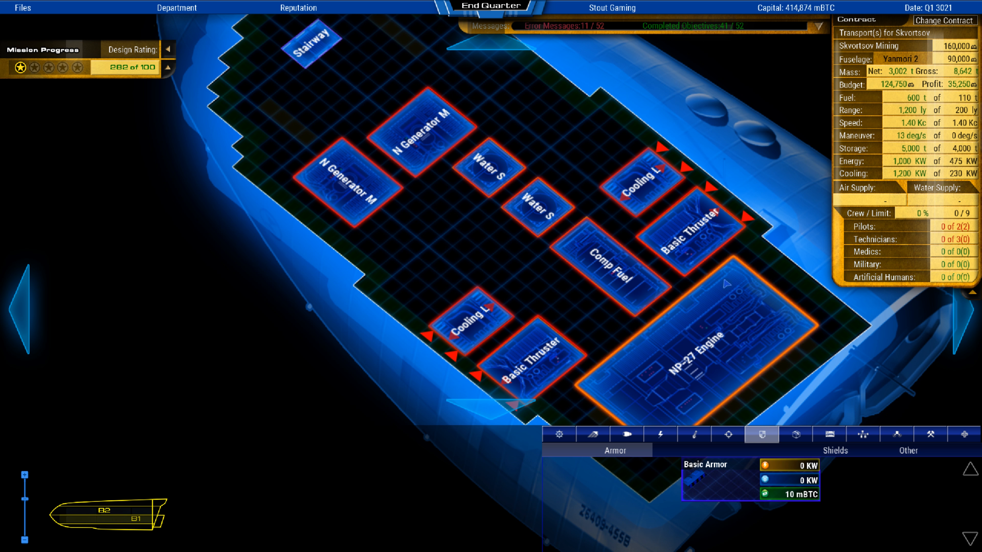
{"action": "left_click", "coordinate": [794, 433]}
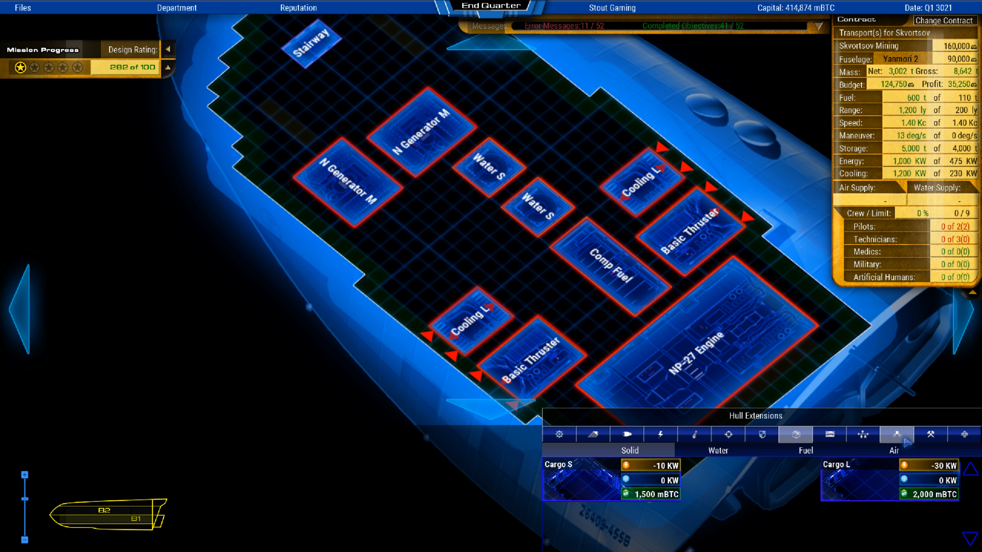
Fit two Bay Door L on the cargo hold and Cooling, Air and Water connections near the Computer.
{"action": "left_click", "coordinate": [861, 434]}
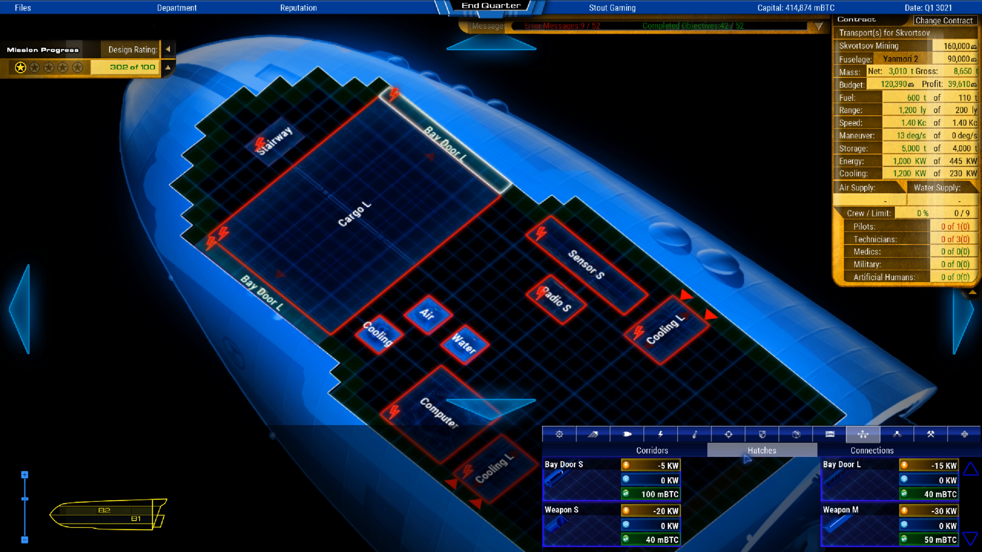
Review the design checks list and the berthing and bridge room categories.
{"action": "left_click", "coordinate": [828, 434]}
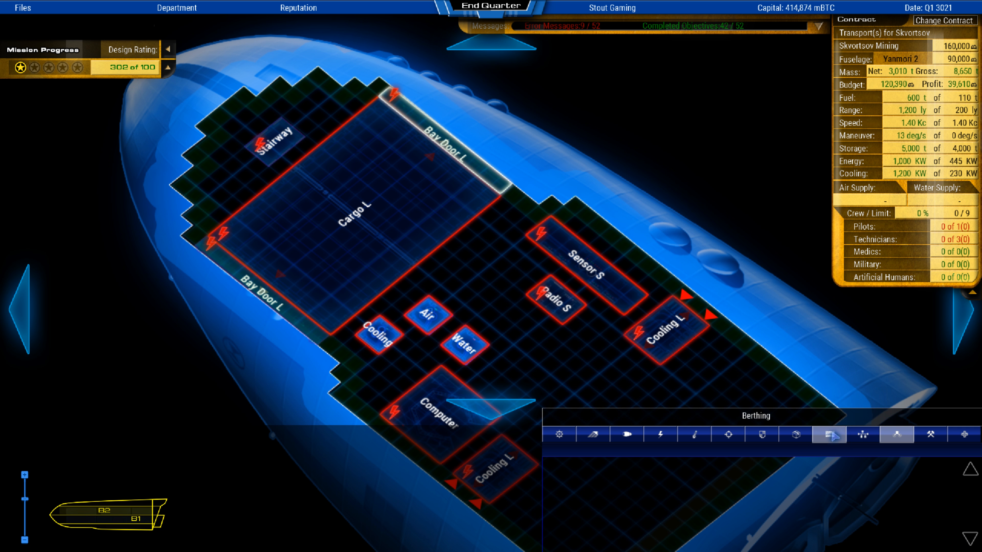
{"action": "left_click", "coordinate": [826, 433]}
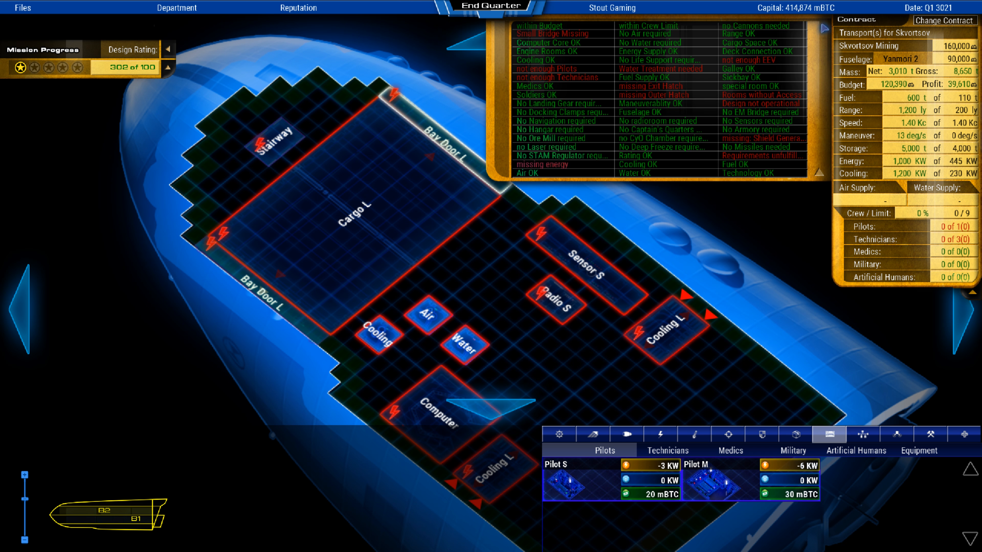
{"action": "mouse_move", "coordinate": [758, 25]}
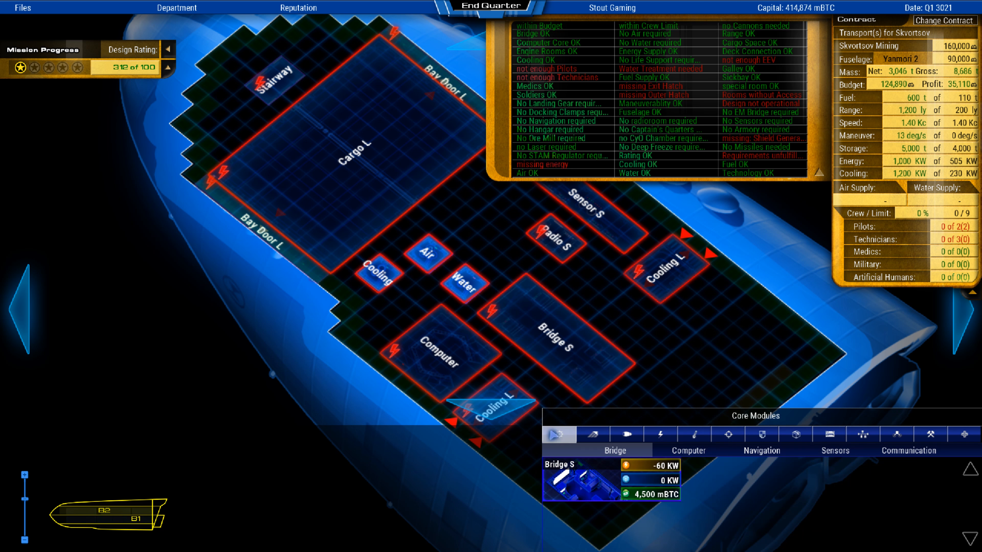
{"action": "left_click", "coordinate": [558, 434]}
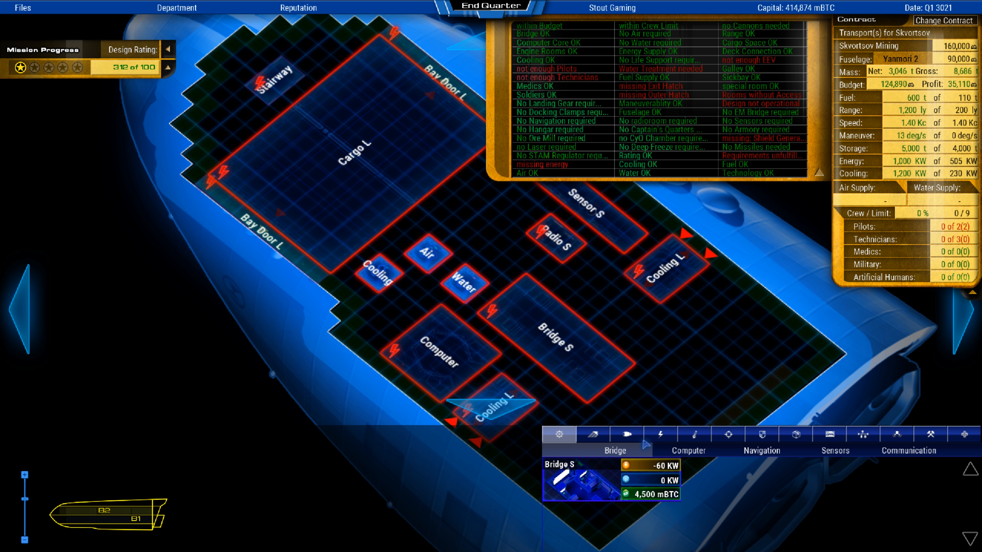
Place an N Generator M right of Bridge S, raising energy to 1,500 KW.
{"action": "left_click", "coordinate": [658, 434]}
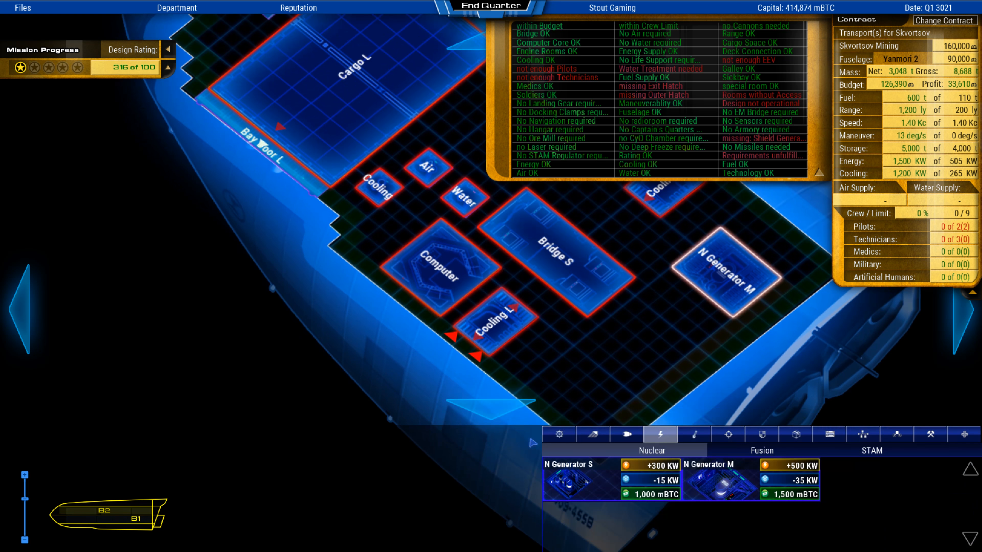
{"action": "left_click", "coordinate": [728, 433]}
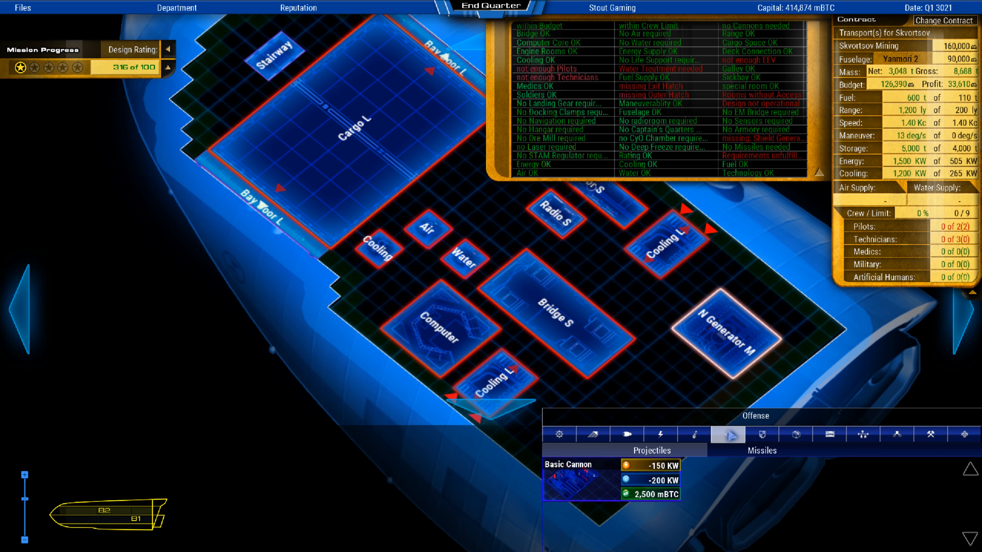
{"action": "left_click", "coordinate": [930, 433]}
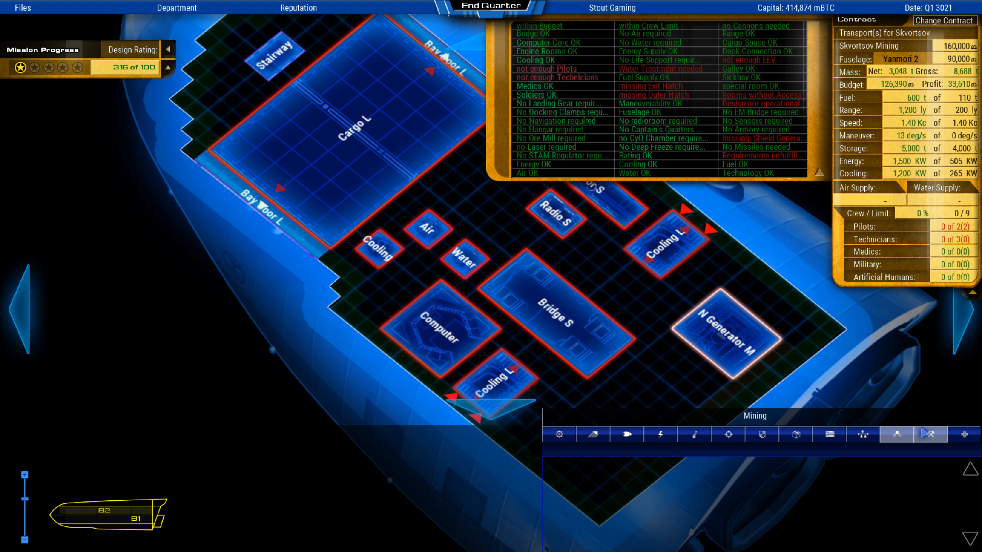
{"action": "left_click", "coordinate": [861, 433]}
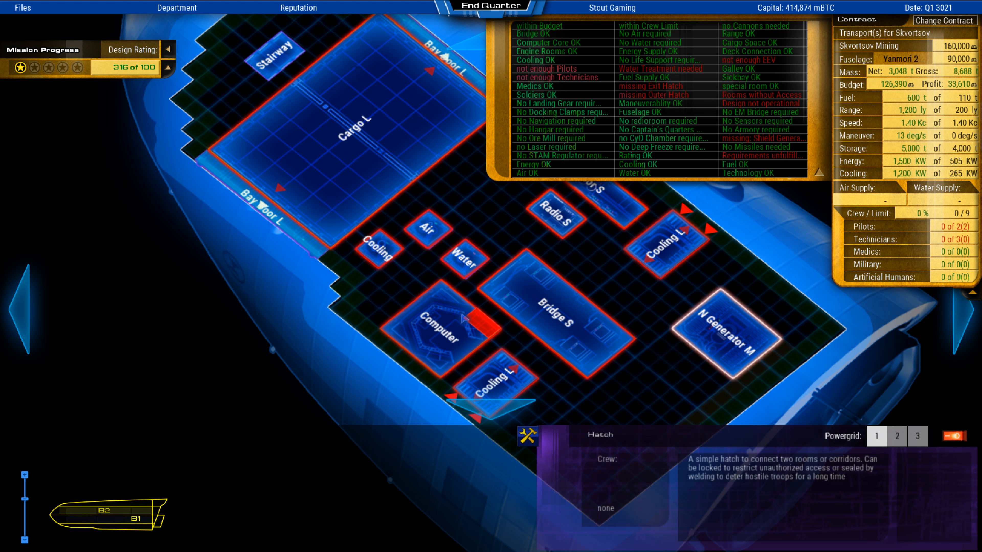
Link rear and front rooms with hatches and corridors C1 and C4 for room access.
{"action": "left_click", "coordinate": [492, 318]}
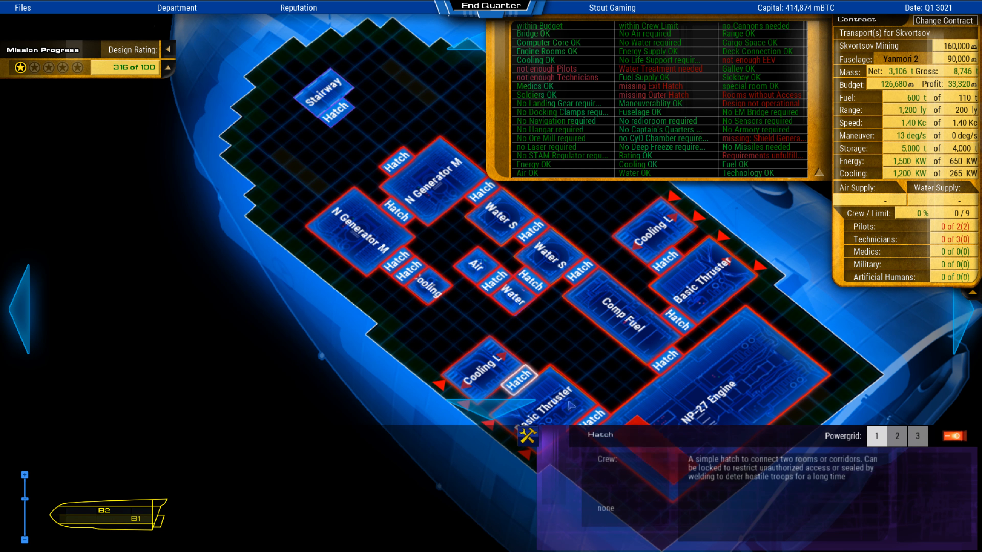
{"action": "left_click", "coordinate": [863, 434]}
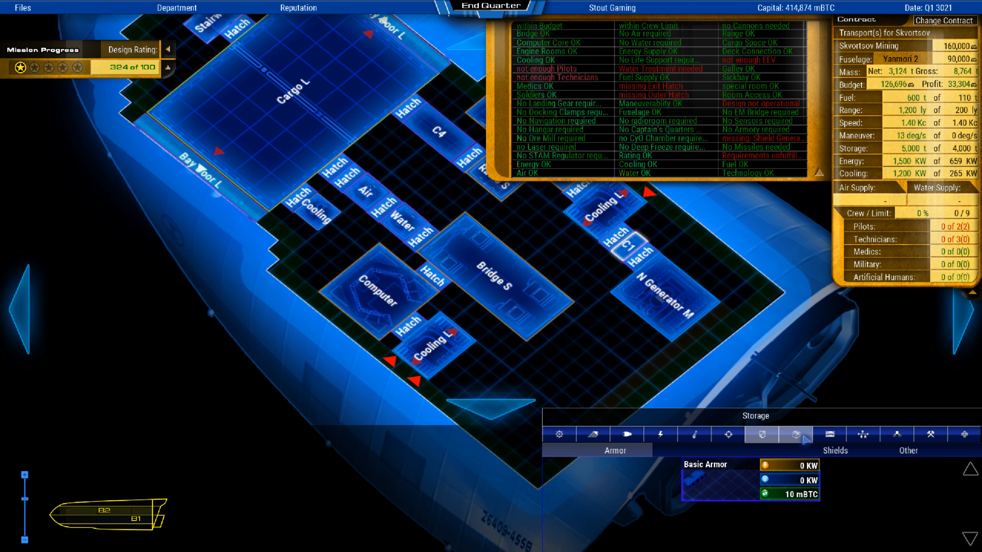
Place a Tech M room and two Pilot S rooms near the lower cooling unit.
{"action": "left_click", "coordinate": [828, 433]}
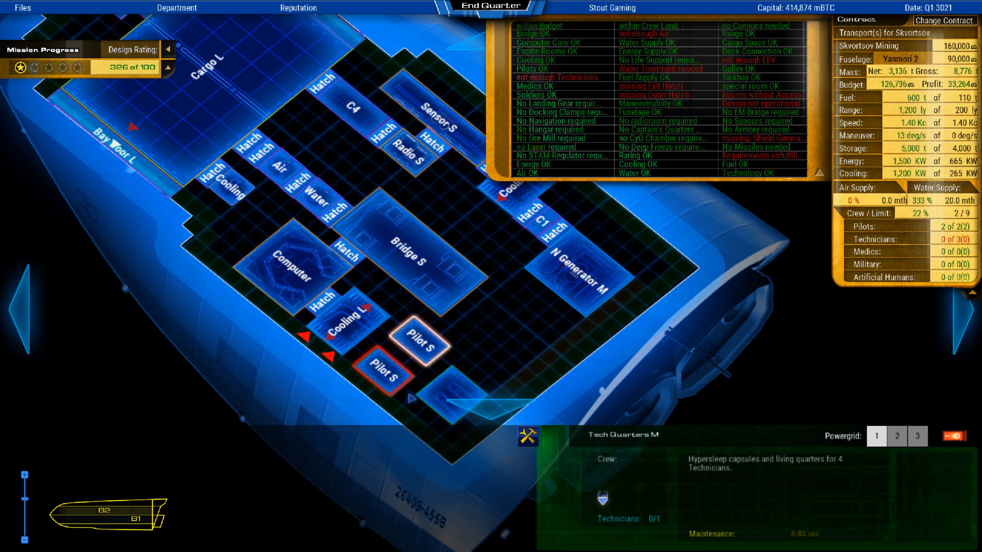
{"action": "left_click", "coordinate": [354, 401]}
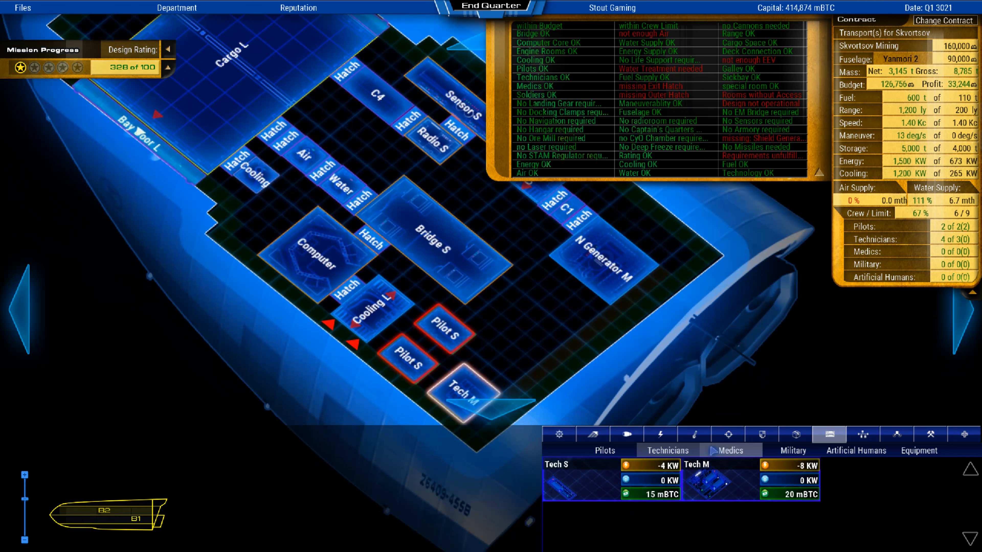
{"action": "left_click", "coordinate": [727, 434]}
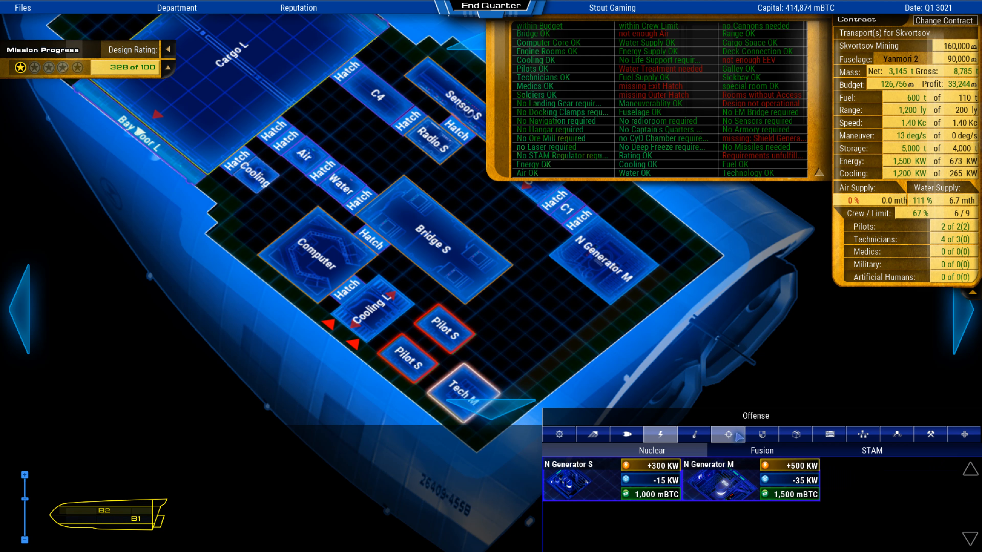
{"action": "left_click", "coordinate": [828, 434]}
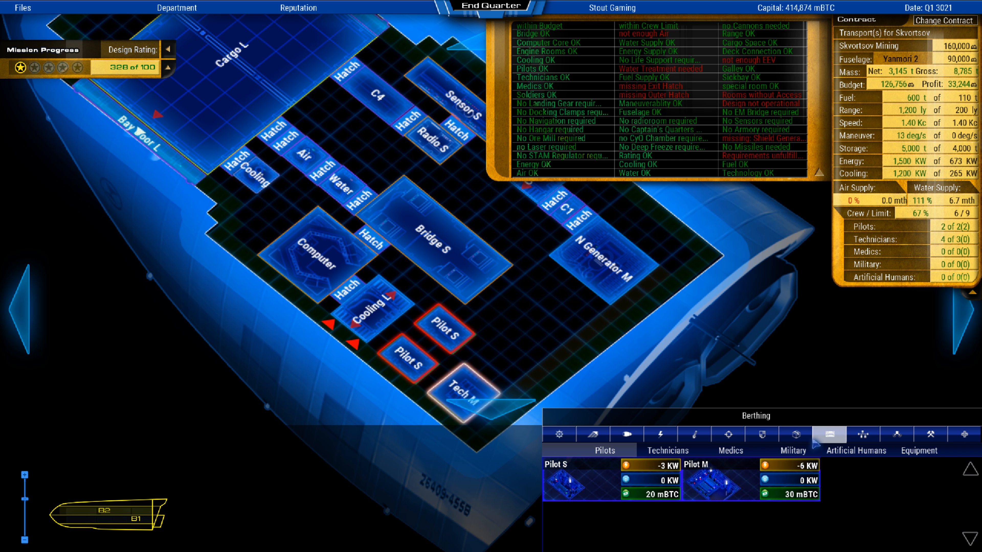
{"action": "left_click", "coordinate": [793, 434]}
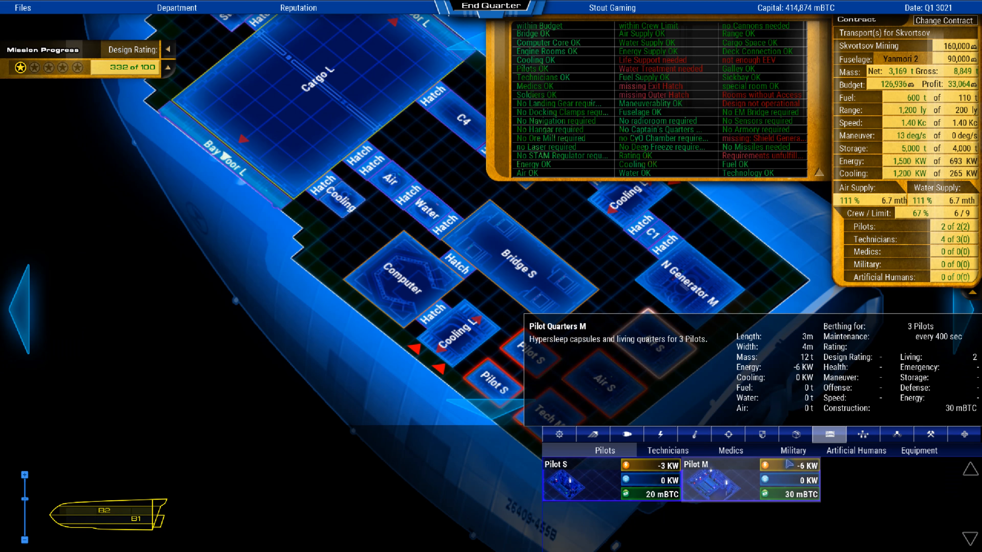
Add two Air S rooms, hull Exits and hatches joining Pilot S, Tech M and Air S rooms.
{"action": "left_click", "coordinate": [862, 433]}
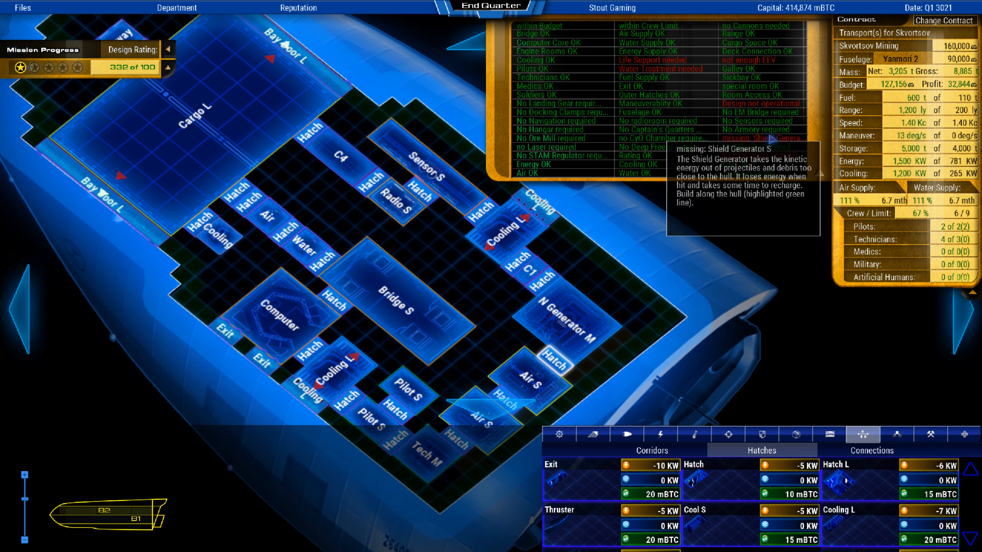
Place two Shield S generators along the front hull, each connected by a hatch.
{"action": "left_click", "coordinate": [693, 433]}
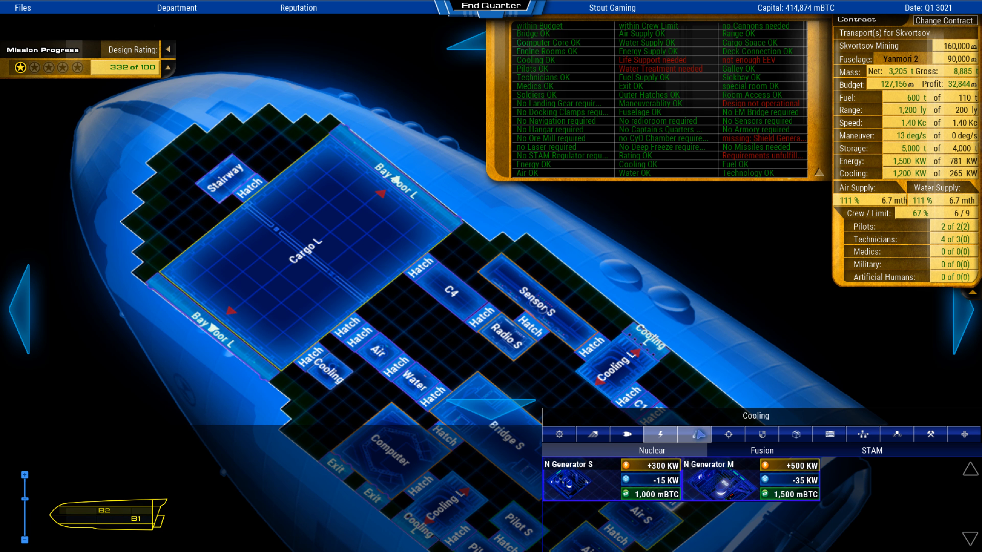
{"action": "left_click", "coordinate": [693, 434]}
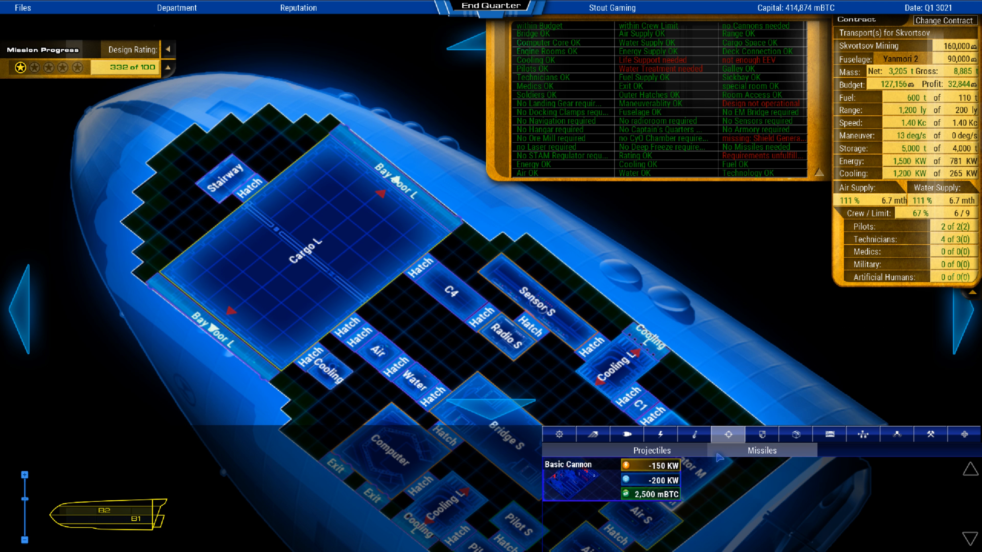
{"action": "left_click", "coordinate": [762, 434]}
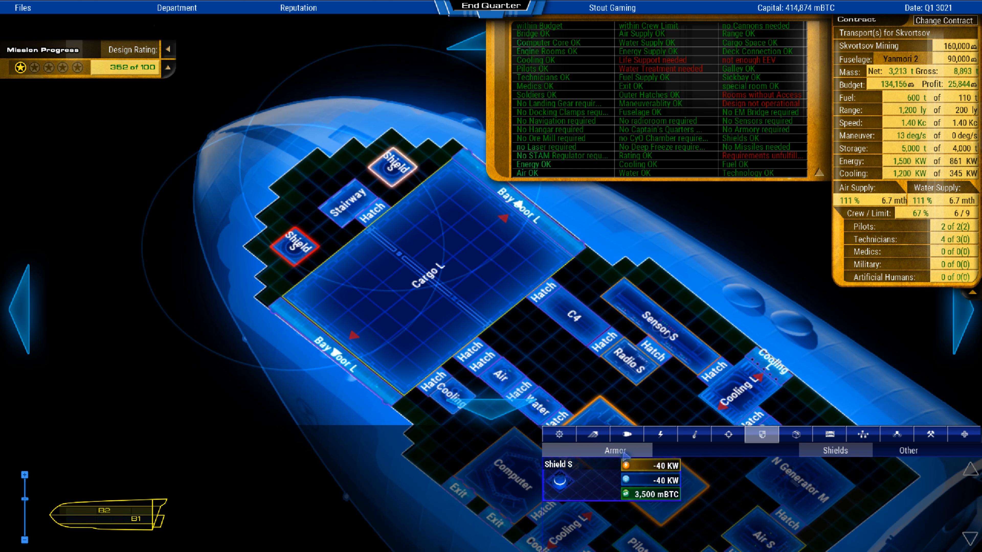
{"action": "left_click", "coordinate": [862, 435]}
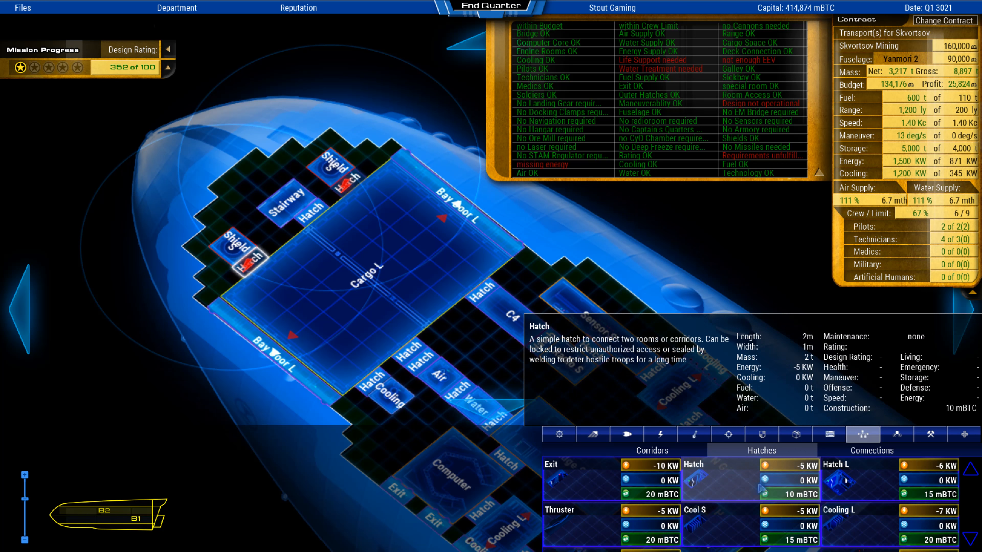
Place an N Generator S below Sensor S near Bridge S, raising energy to 1,800 KW.
{"action": "left_click", "coordinate": [659, 434]}
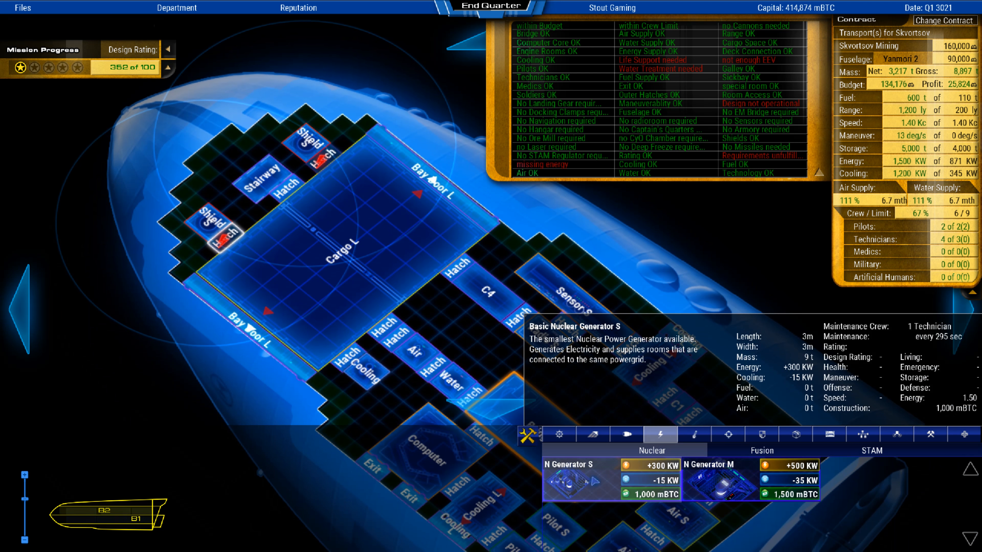
{"action": "left_click", "coordinate": [582, 479]}
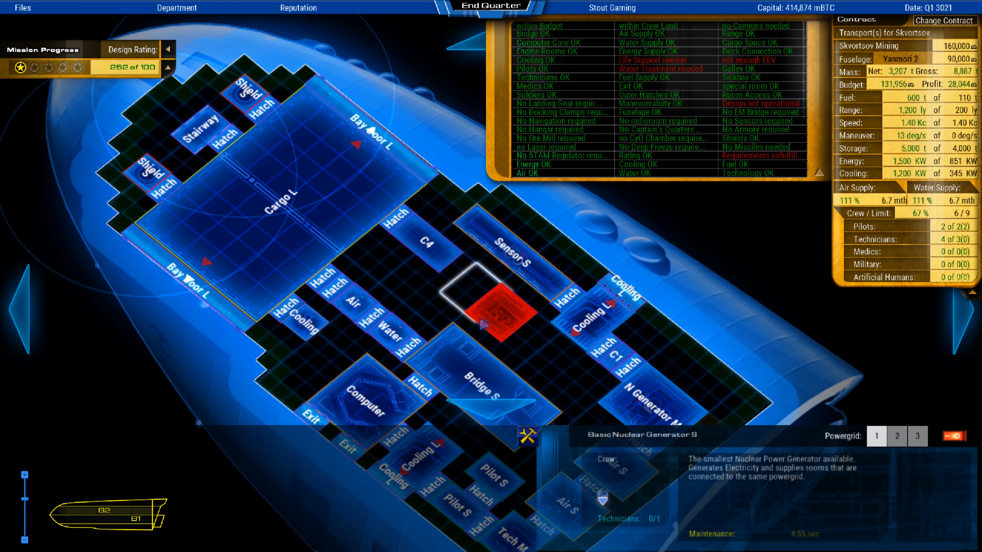
{"action": "left_click", "coordinate": [482, 301]}
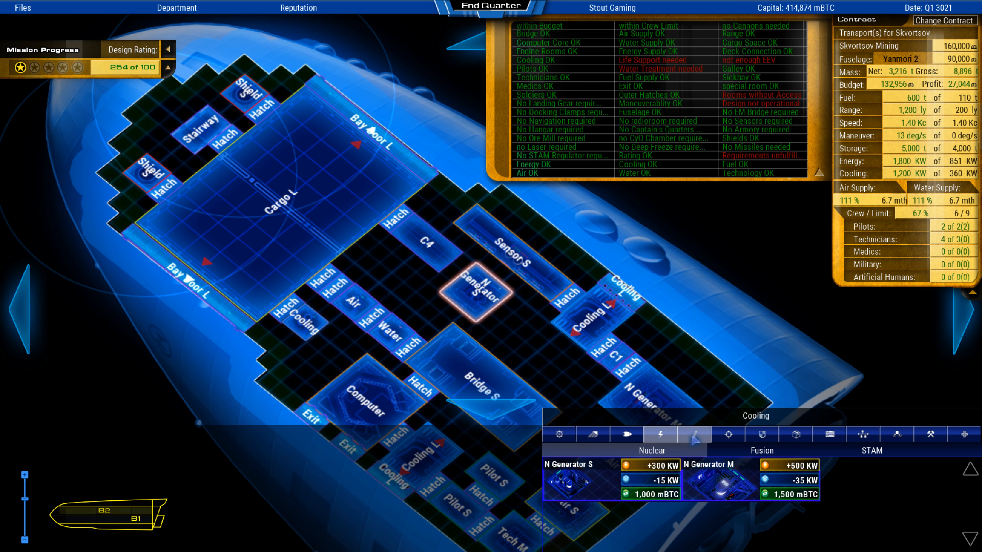
{"action": "left_click", "coordinate": [559, 435]}
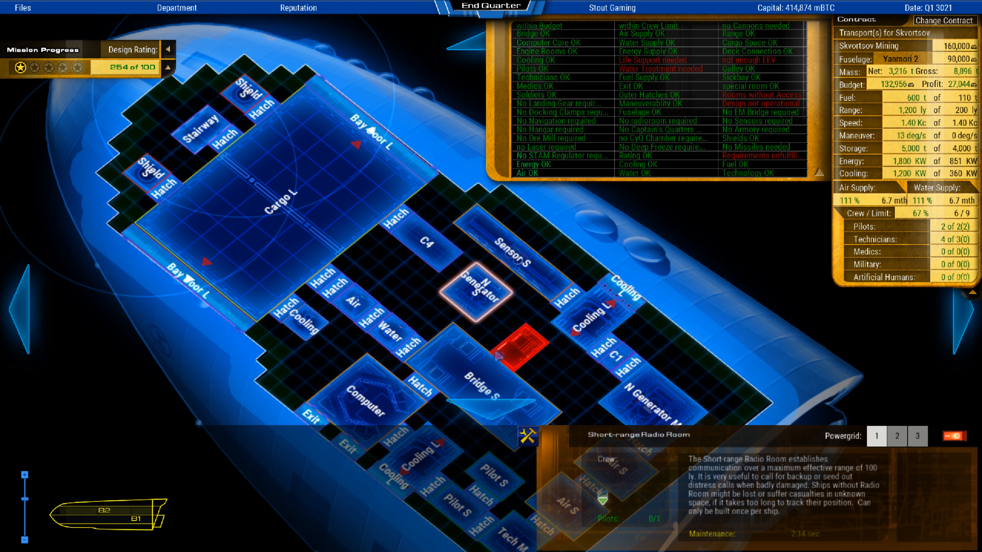
Place Radio S beside the N Generator S and join it to Bridge S with a hatch.
{"action": "left_click", "coordinate": [523, 344]}
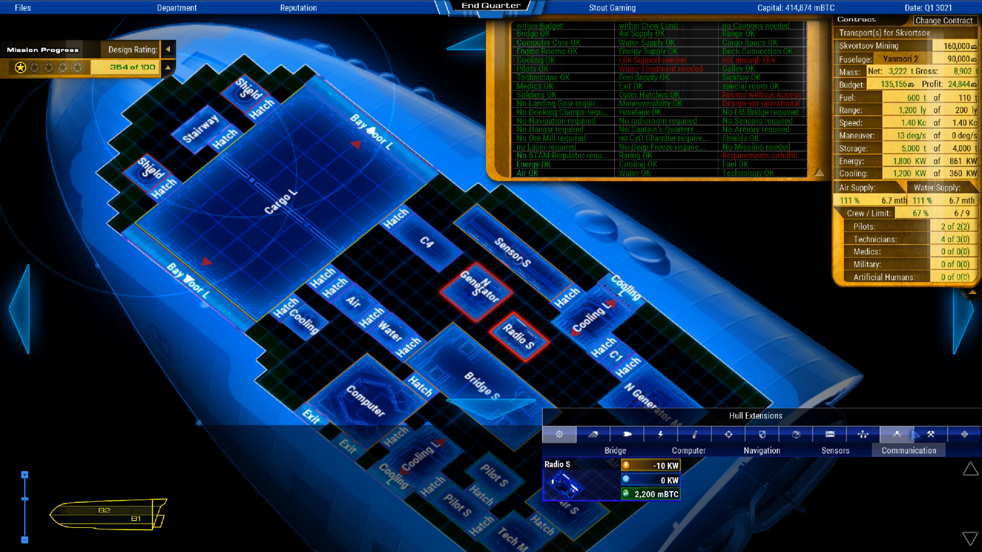
{"action": "left_click", "coordinate": [862, 434]}
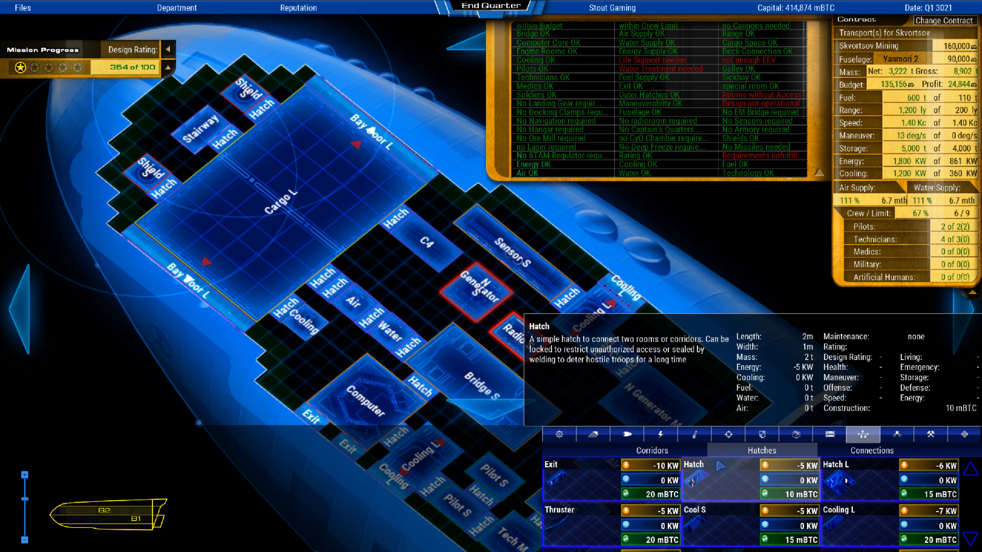
{"action": "left_click", "coordinate": [494, 319]}
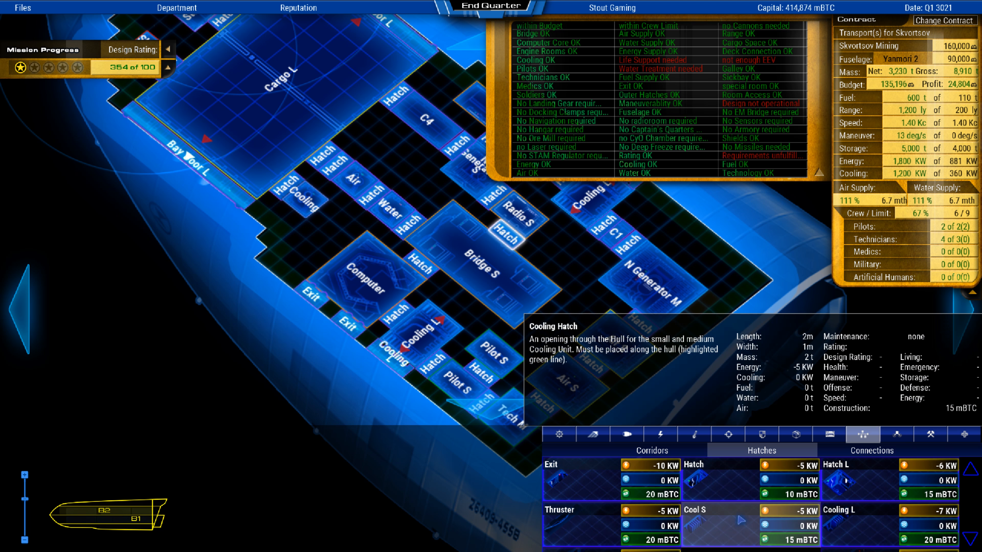
Place EEV escape pods near N Generator M, linked by hatches and corridor C1.
{"action": "left_click", "coordinate": [931, 433]}
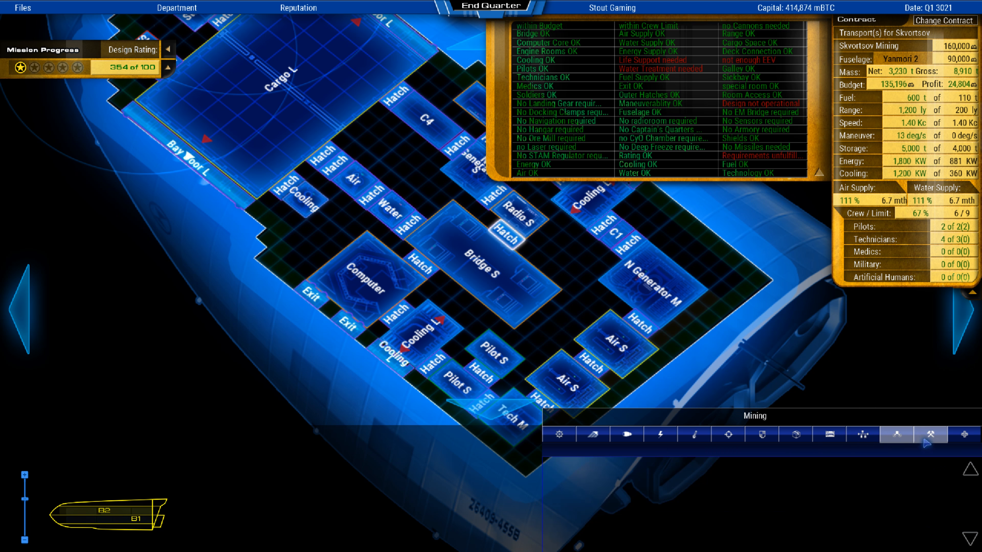
{"action": "left_click", "coordinate": [965, 433]}
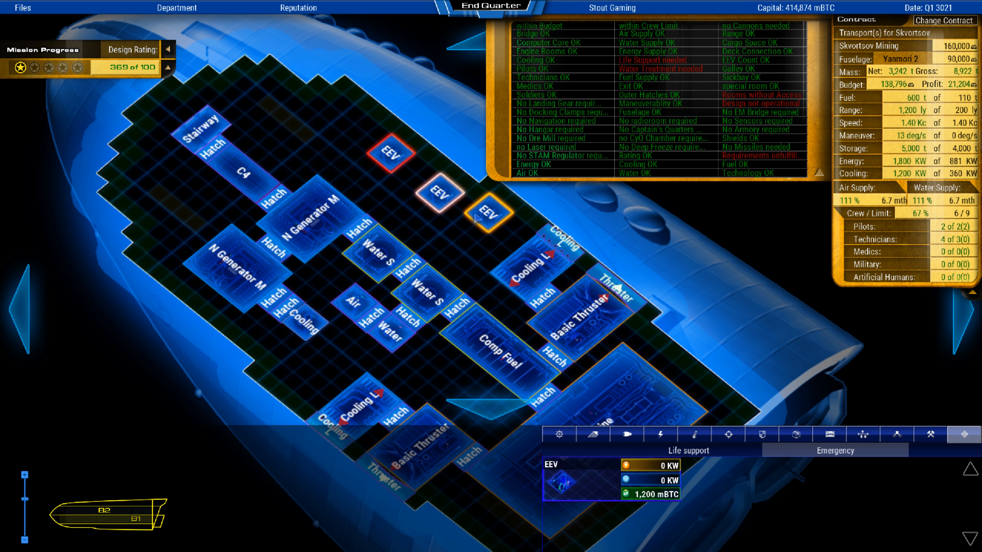
{"action": "left_click", "coordinate": [862, 434]}
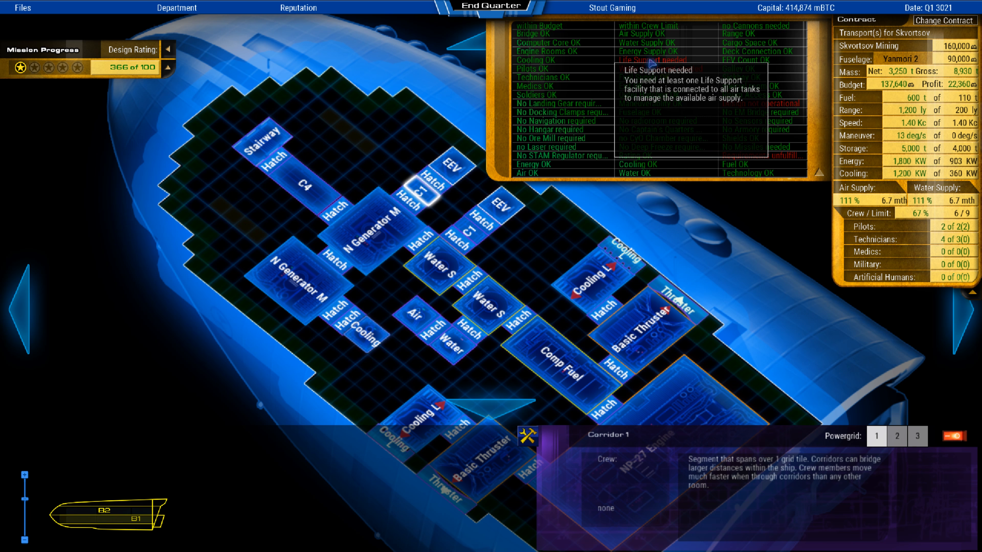
{"action": "mouse_move", "coordinate": [651, 66]}
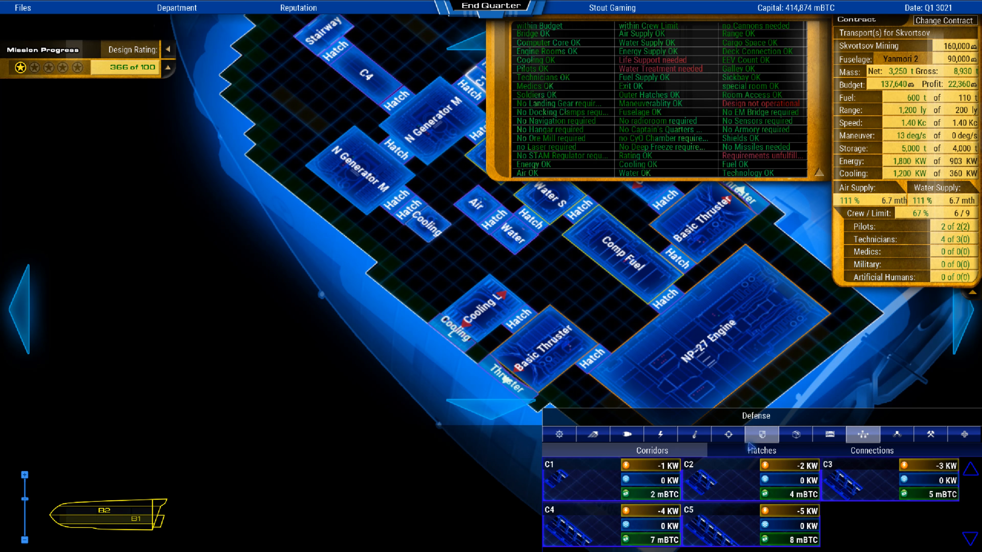
{"action": "left_click", "coordinate": [659, 434]}
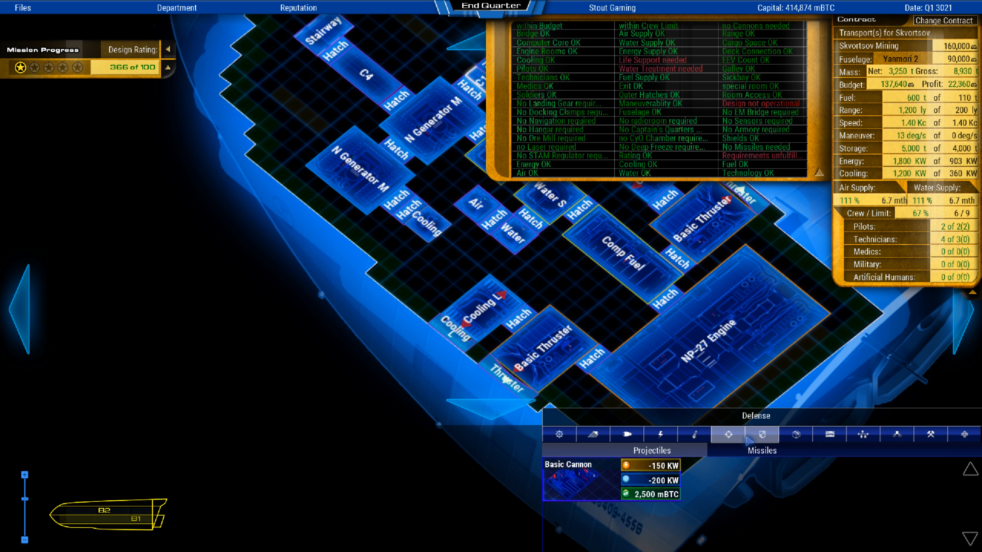
{"action": "left_click", "coordinate": [828, 434]}
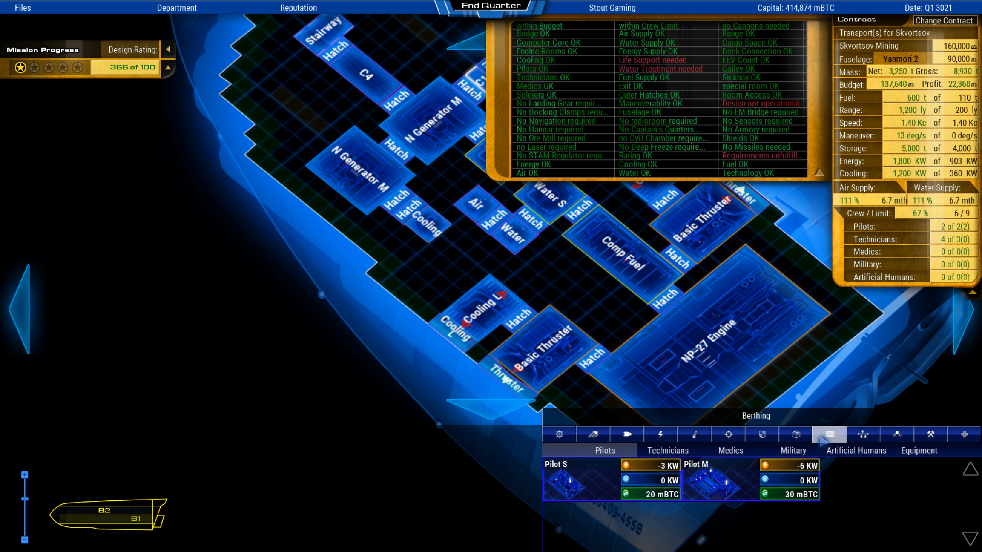
{"action": "left_click", "coordinate": [625, 433]}
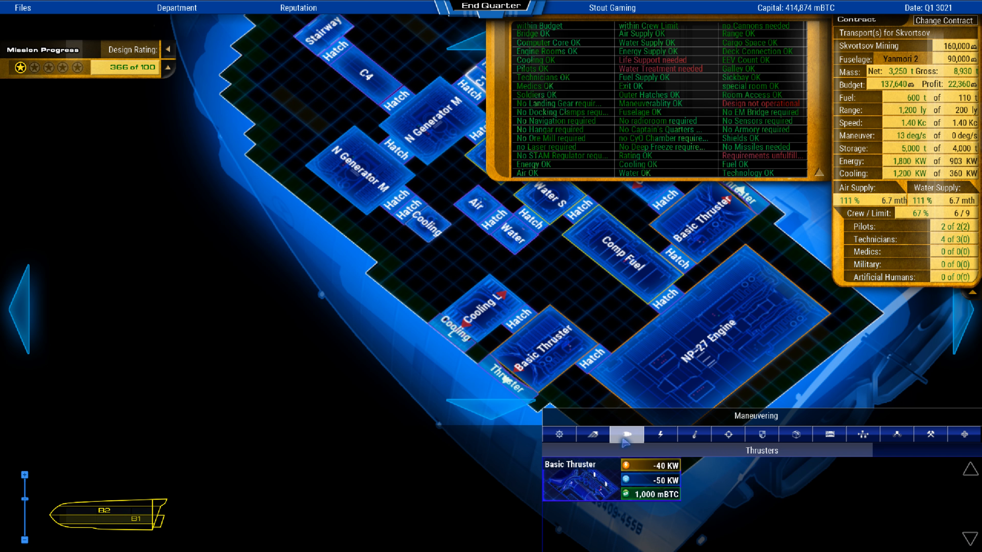
{"action": "left_click", "coordinate": [694, 435]}
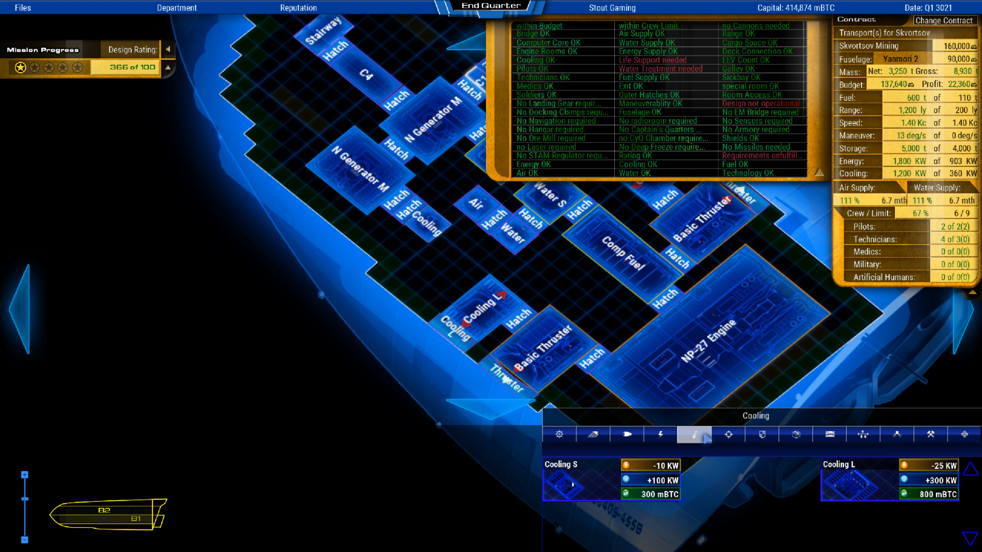
{"action": "left_click", "coordinate": [829, 434]}
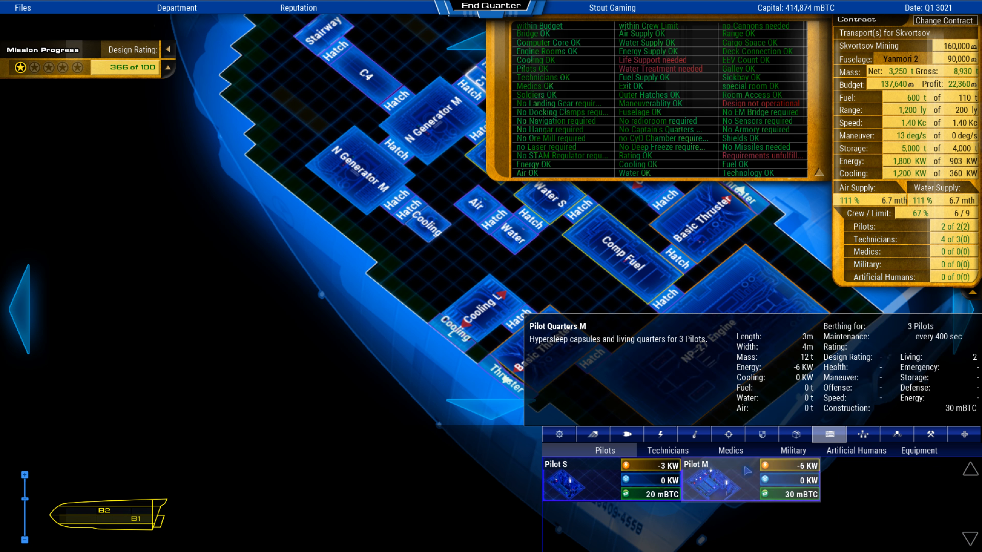
{"action": "left_click", "coordinate": [895, 434]}
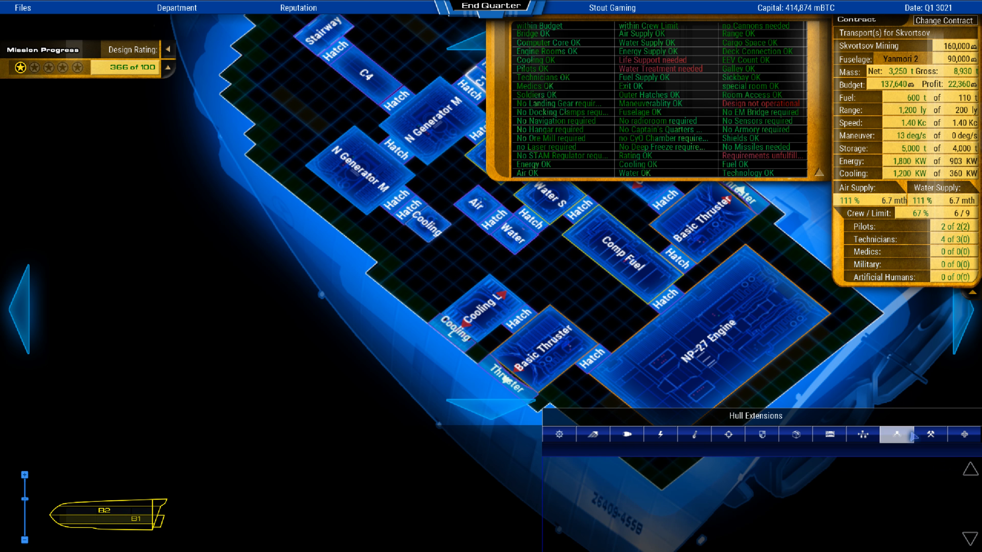
{"action": "left_click", "coordinate": [659, 434]}
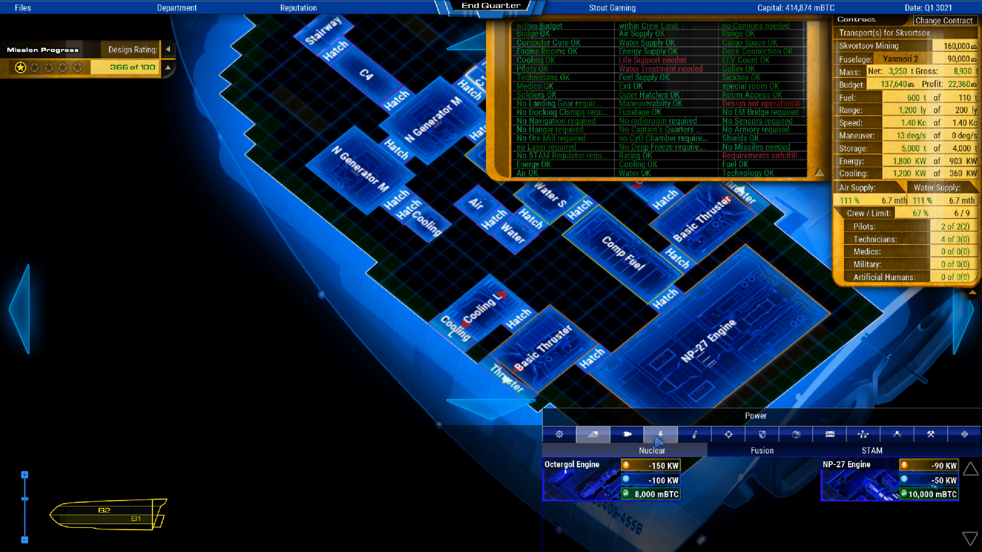
{"action": "left_click", "coordinate": [694, 434]}
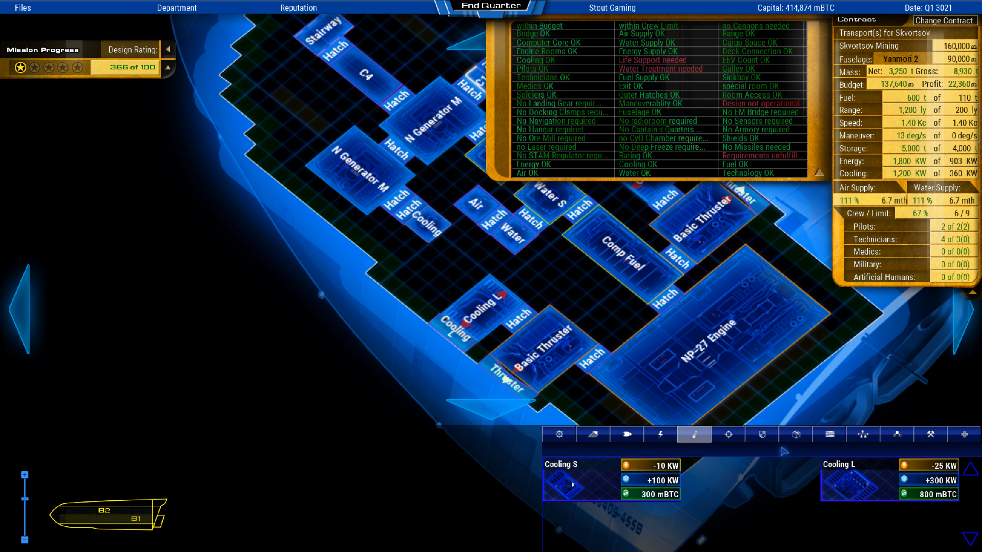
{"action": "left_click", "coordinate": [971, 434]}
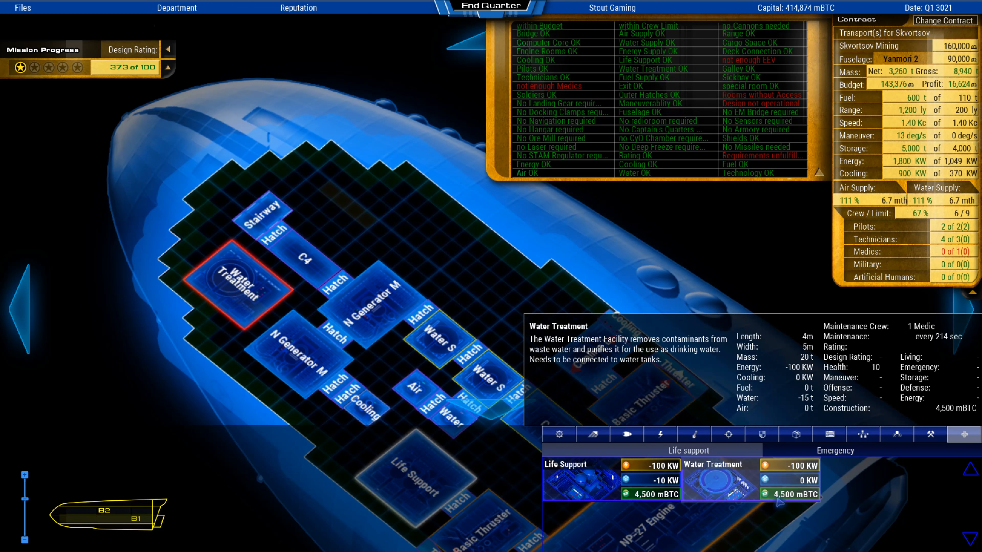
Place Water Treatment near the Stairway and connect it to the C4 corridor with a hatch.
{"action": "left_click", "coordinate": [659, 434]}
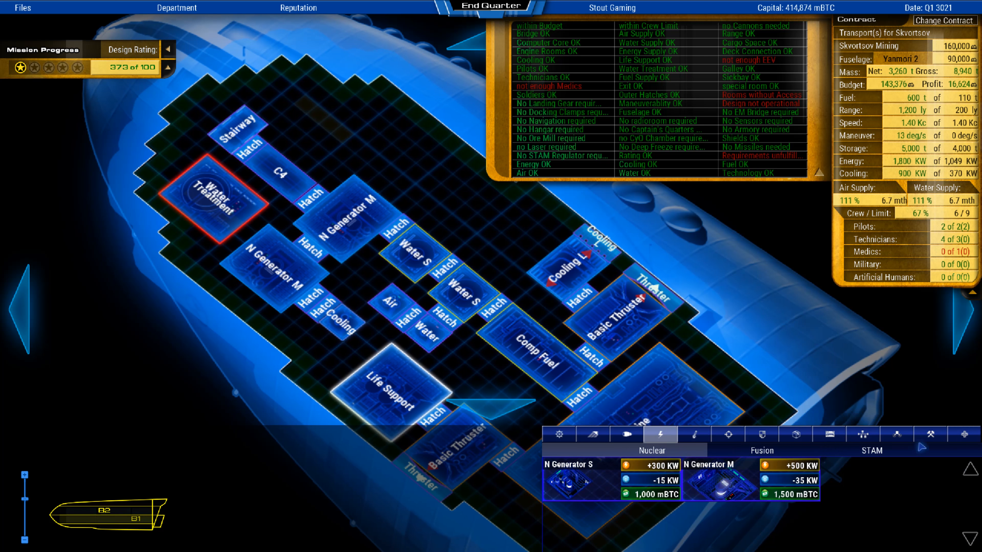
{"action": "left_click", "coordinate": [862, 434]}
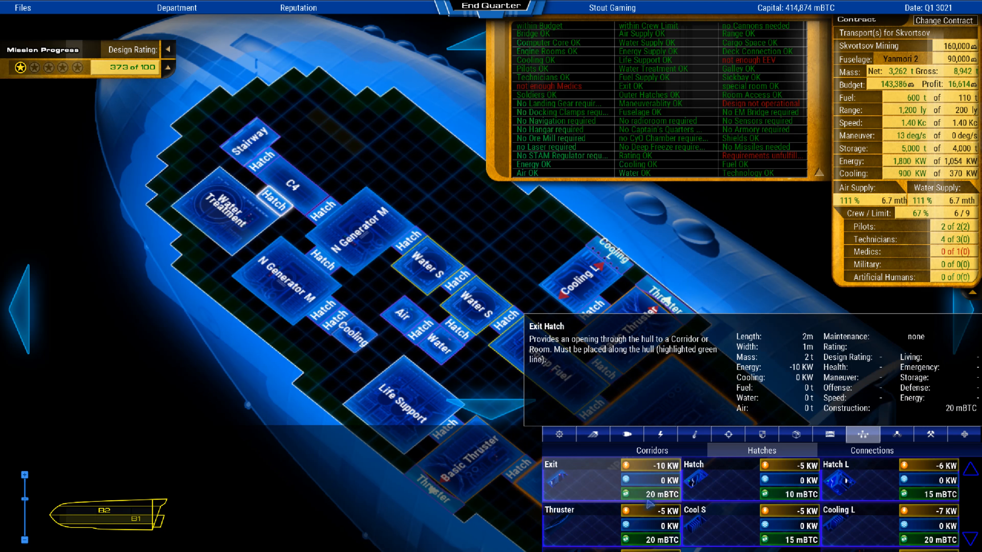
{"action": "left_click", "coordinate": [830, 434]}
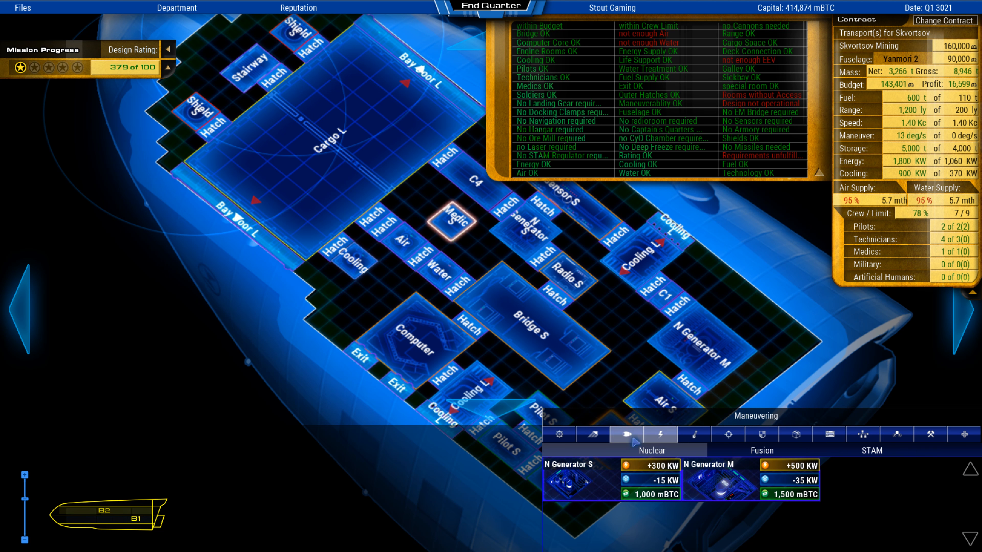
Place a Medic S room beside C4 and join it to the corridor with a hatch.
{"action": "left_click", "coordinate": [932, 435]}
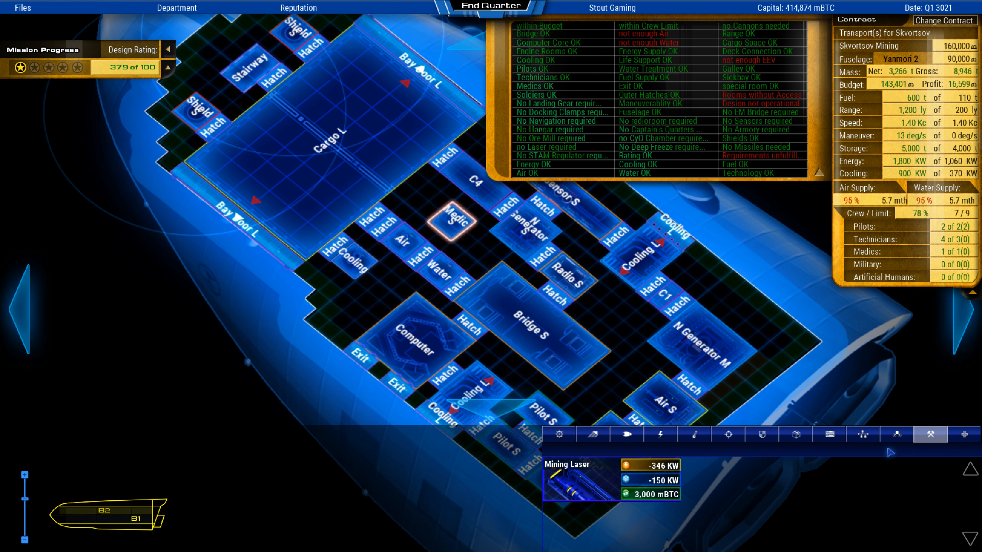
{"action": "left_click", "coordinate": [862, 434]}
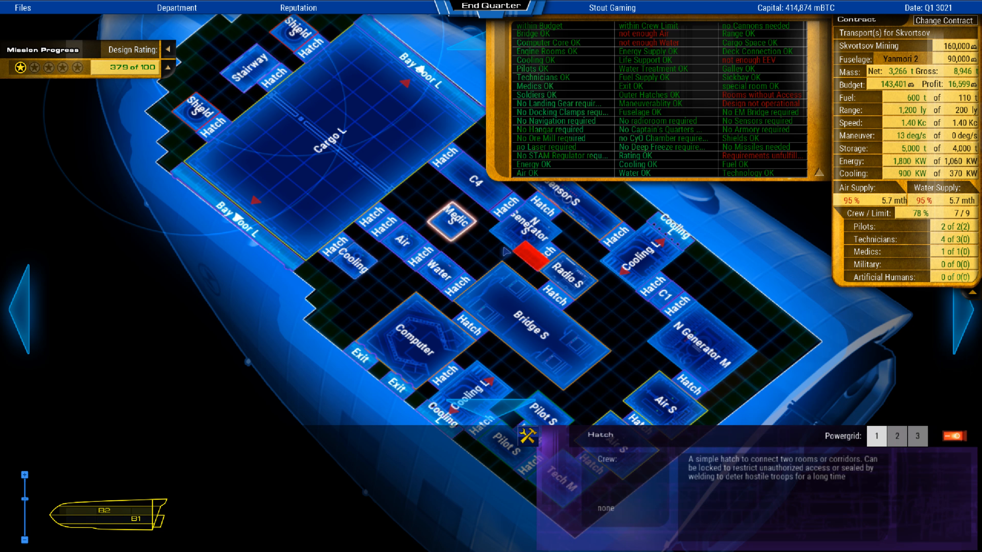
{"action": "mouse_move", "coordinate": [648, 43]}
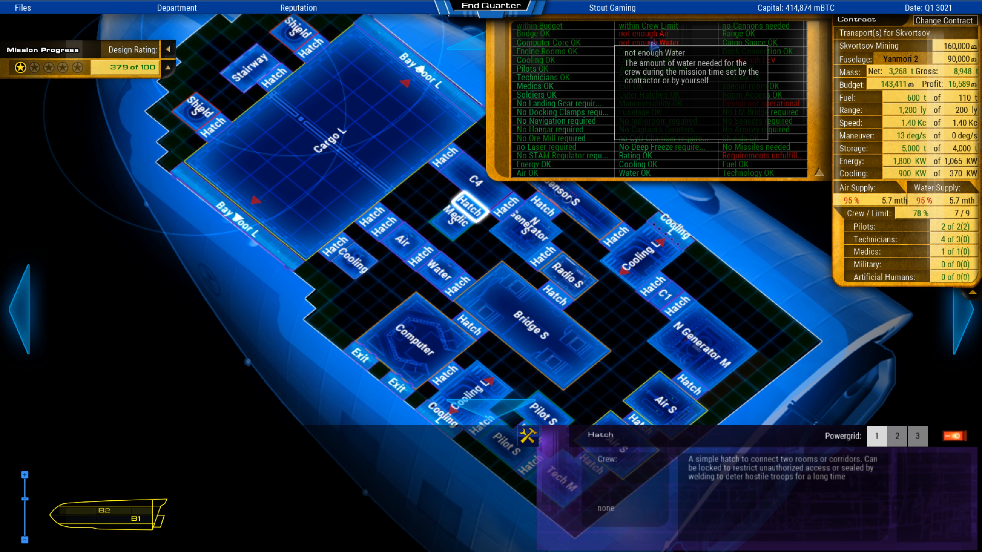
{"action": "left_click", "coordinate": [525, 436]}
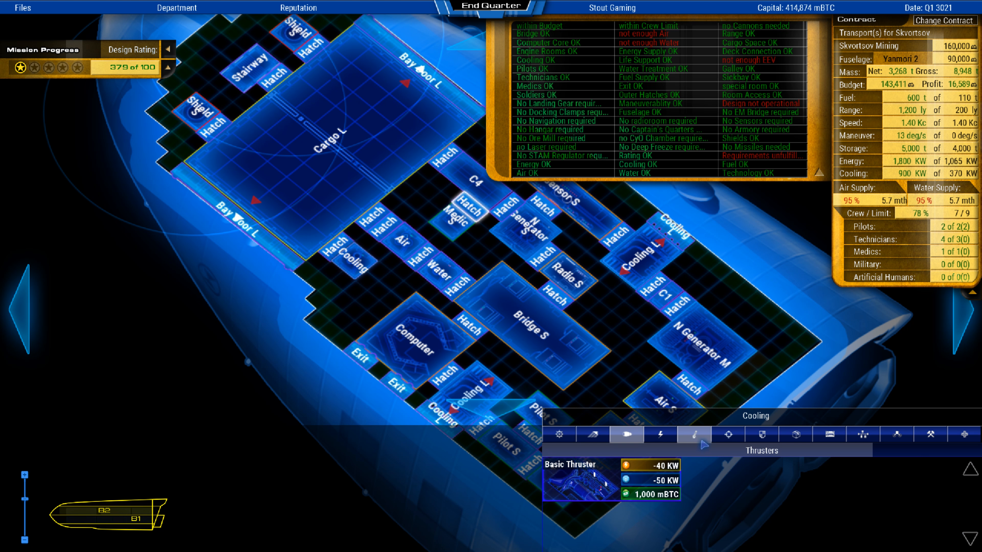
{"action": "left_click", "coordinate": [669, 407]}
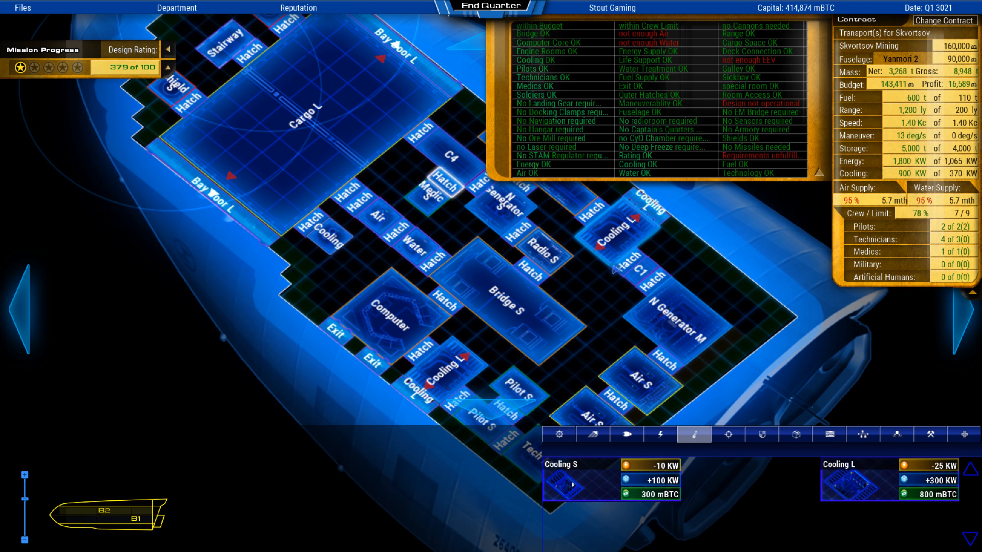
Place a Water S tank in the bow from the water storage parts.
{"action": "left_click", "coordinate": [795, 434]}
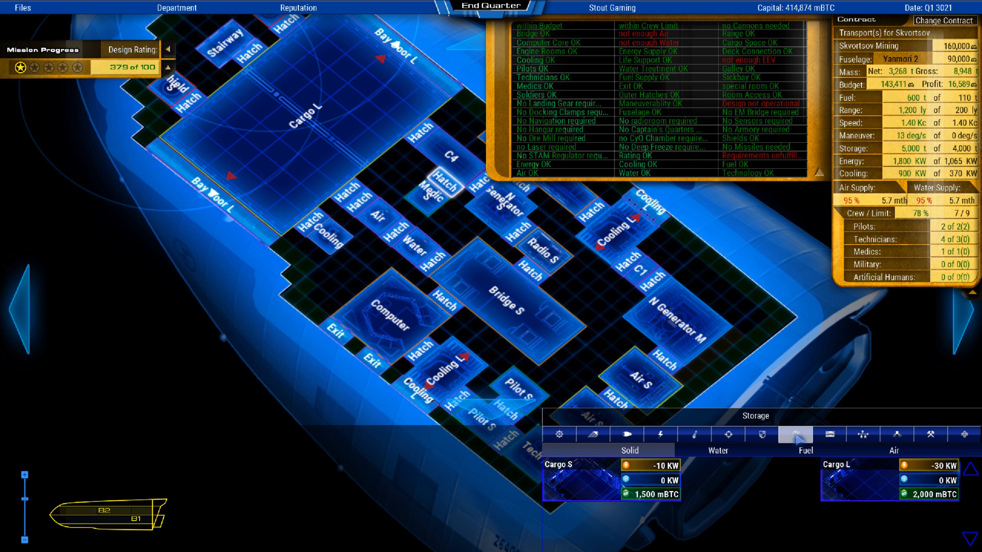
{"action": "left_click", "coordinate": [727, 433]}
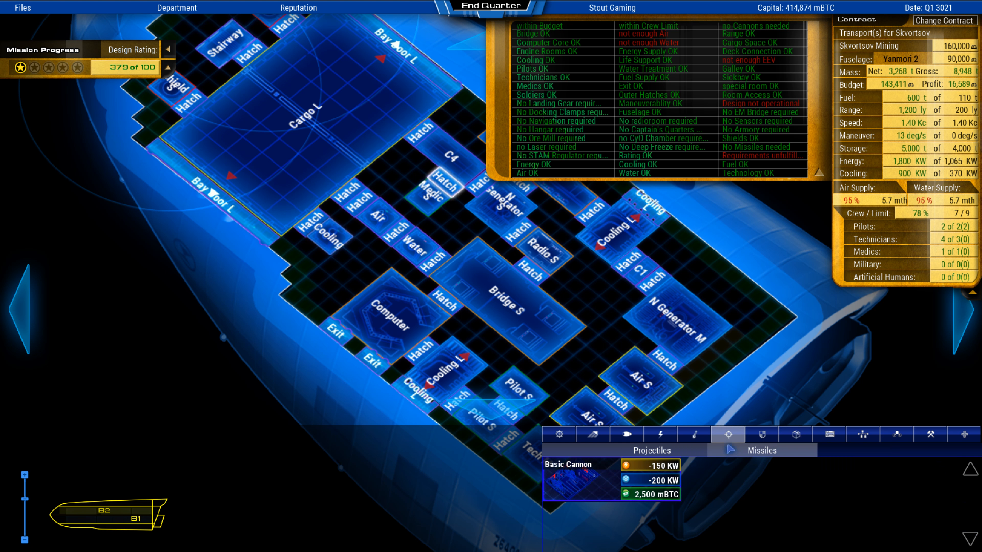
{"action": "left_click", "coordinate": [794, 435]}
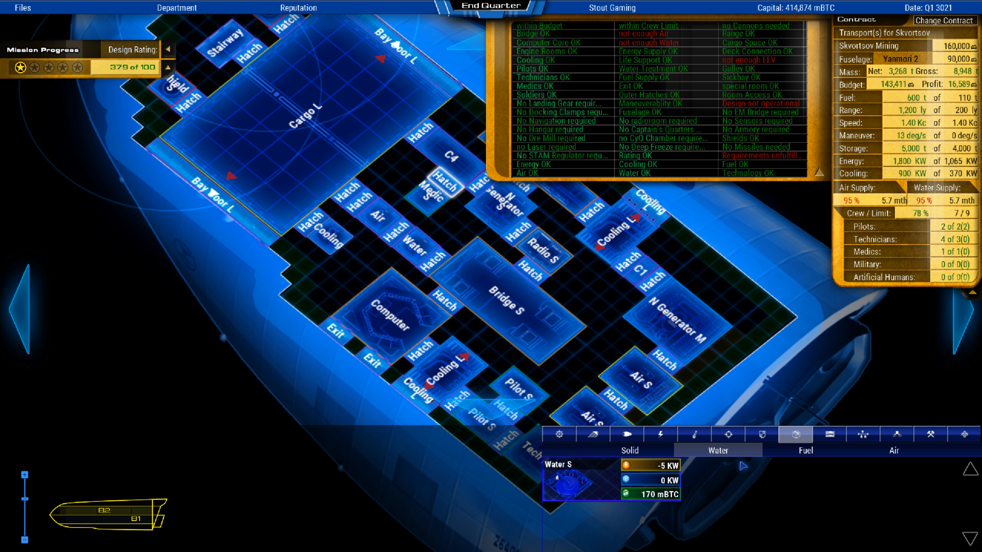
{"action": "left_click", "coordinate": [617, 260]}
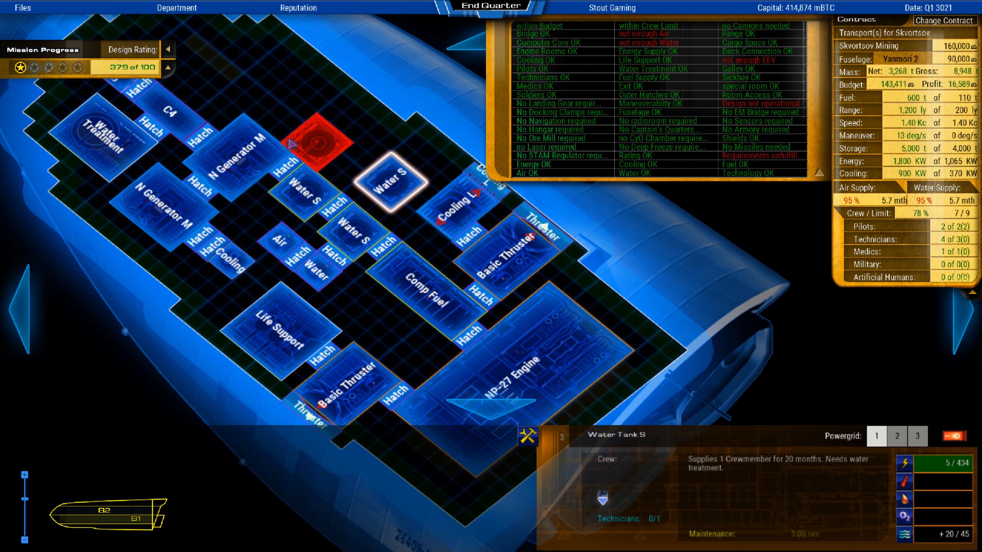
{"action": "left_click", "coordinate": [291, 129]}
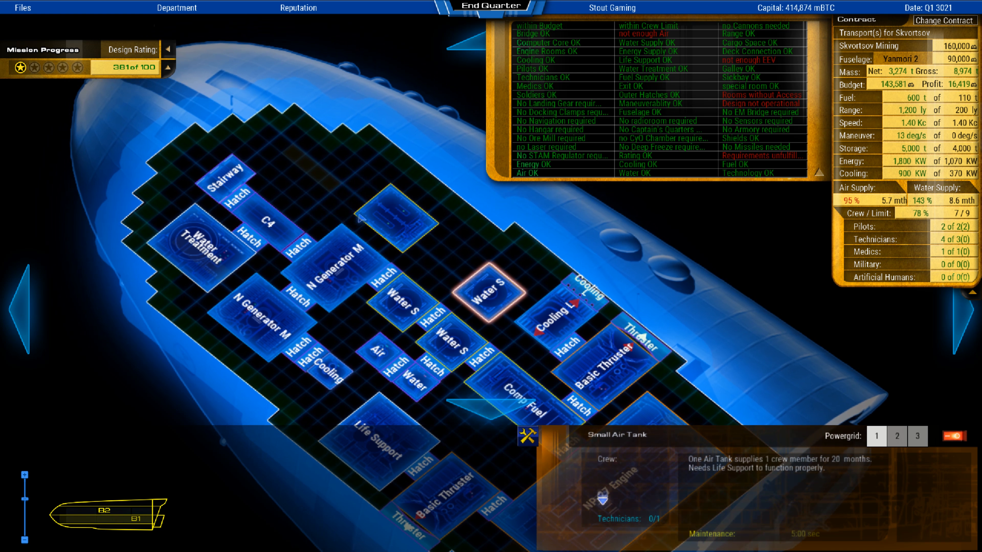
Place an Air S tank near the bow so water and air supply reach 143%.
{"action": "left_click", "coordinate": [396, 178]}
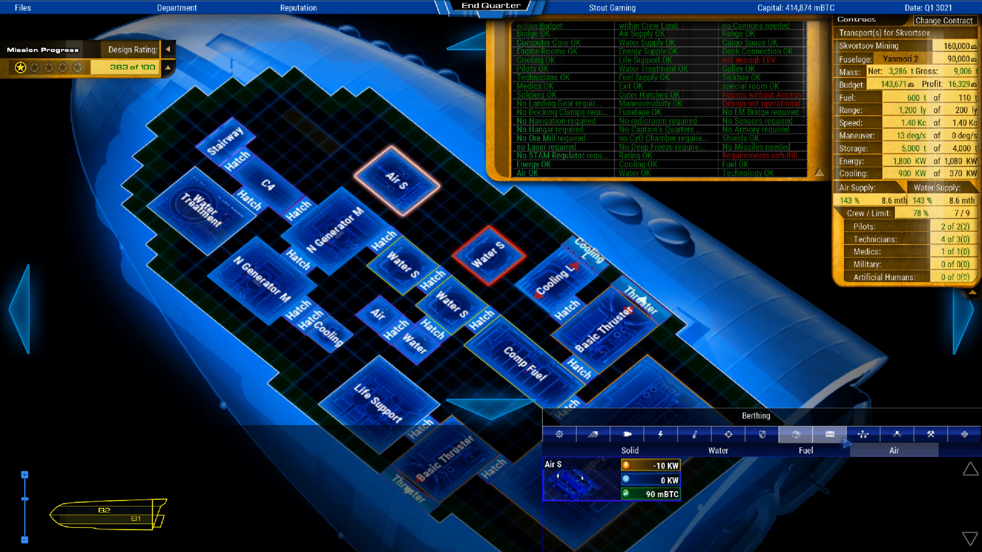
{"action": "left_click", "coordinate": [862, 433]}
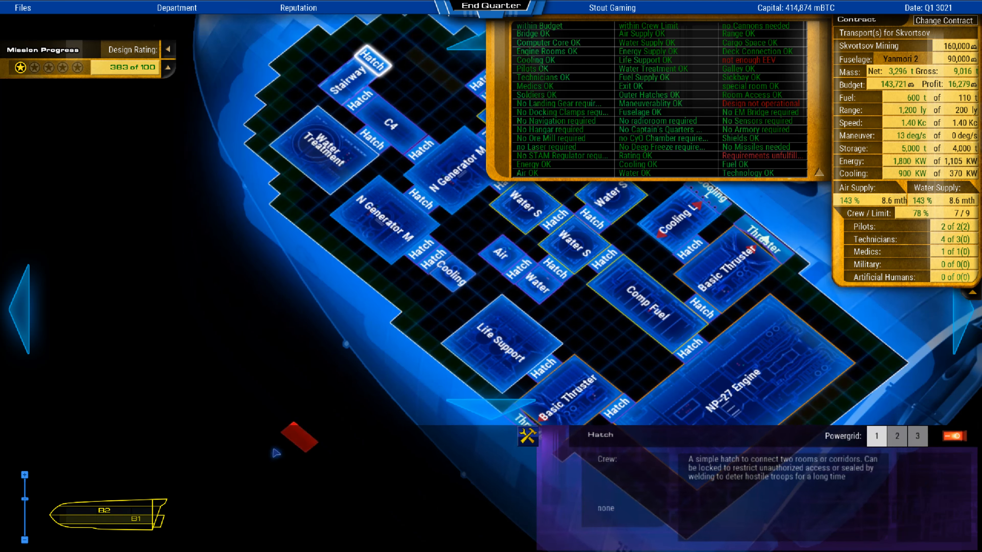
Place two EEVs with hatches on the bow hull, run Prepare Simulation, and start Save Ship Class.
{"action": "left_click", "coordinate": [793, 434]}
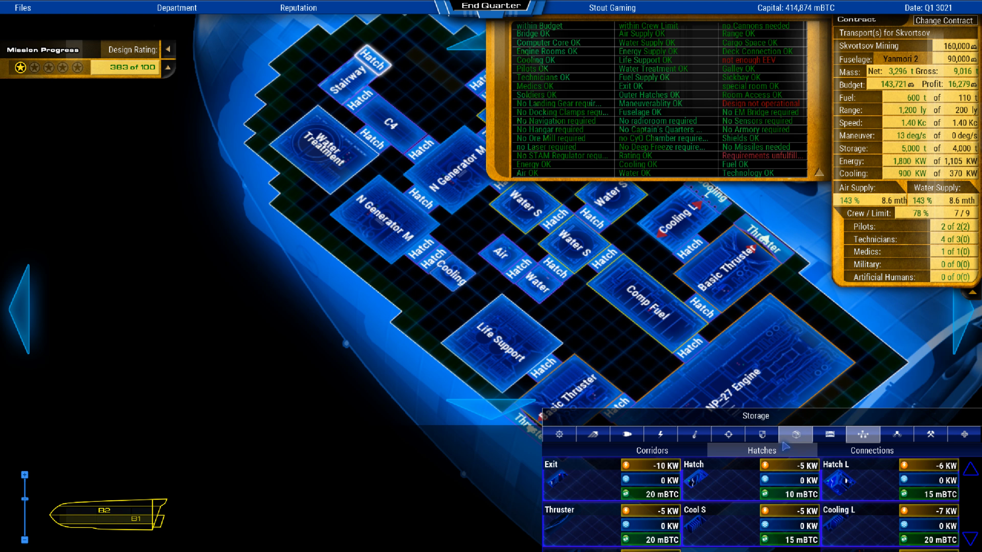
{"action": "left_click", "coordinate": [963, 433]}
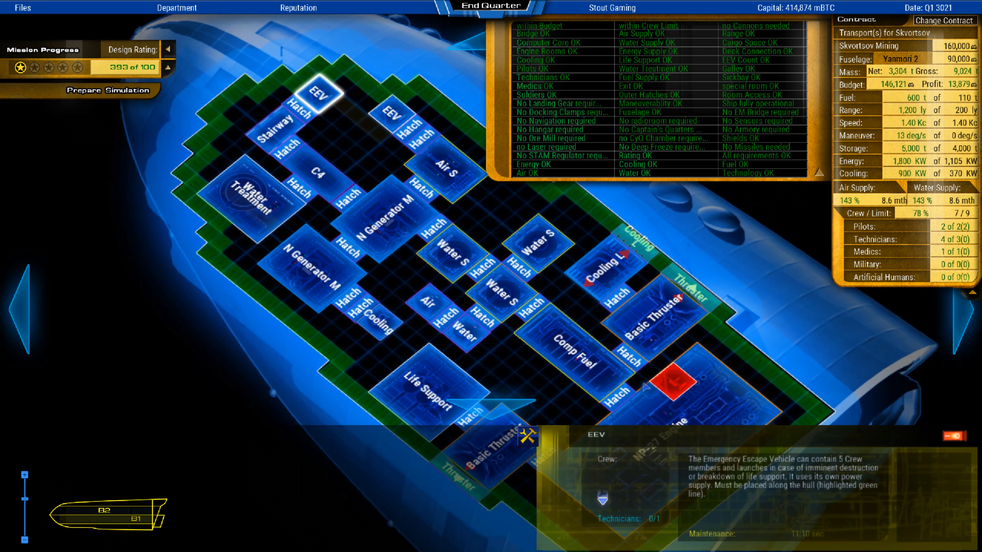
{"action": "left_click", "coordinate": [101, 90]}
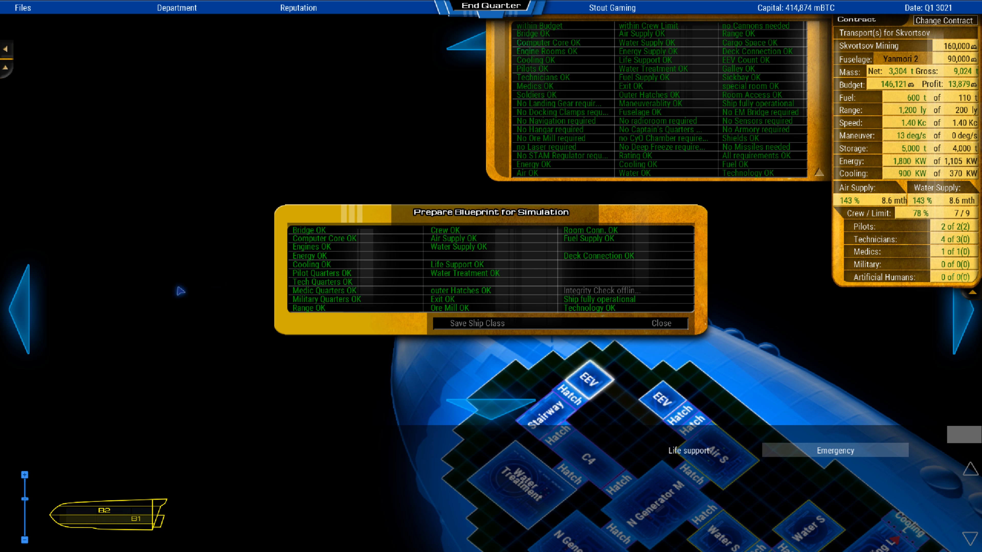
{"action": "left_click", "coordinate": [476, 323]}
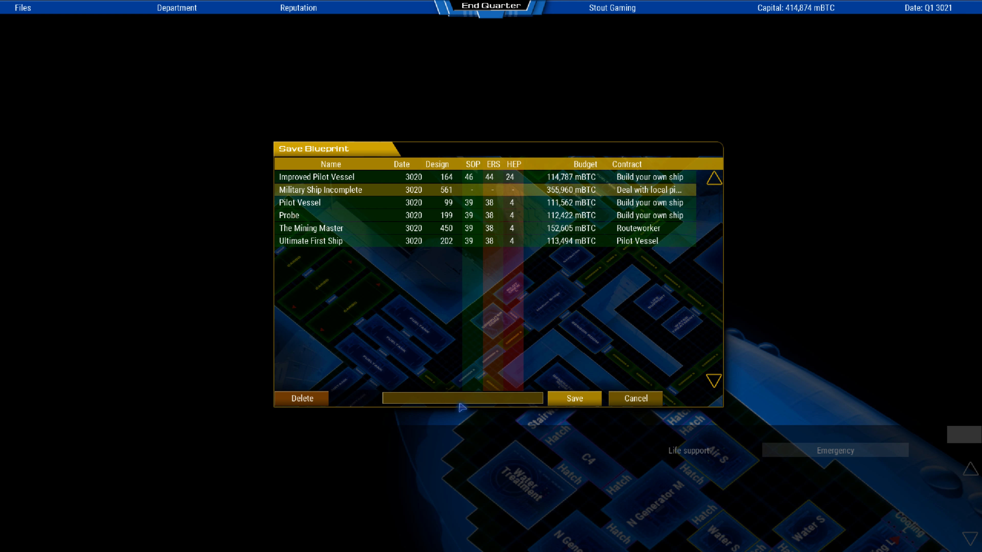
Name the blueprint 'Transport Maximum' in the Save Blueprint dialog.
{"action": "type", "text": "Transport"}
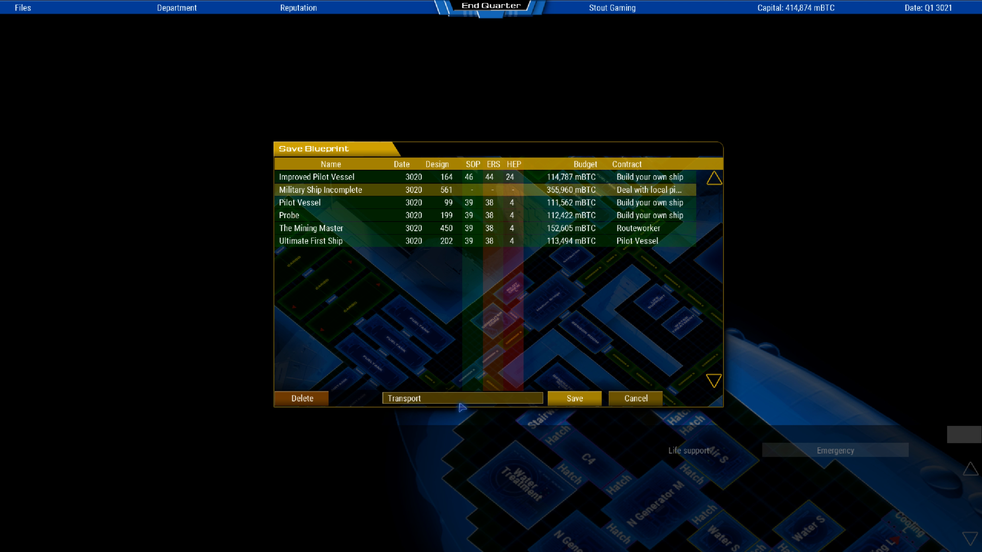
{"action": "type", "text": "Maxim"}
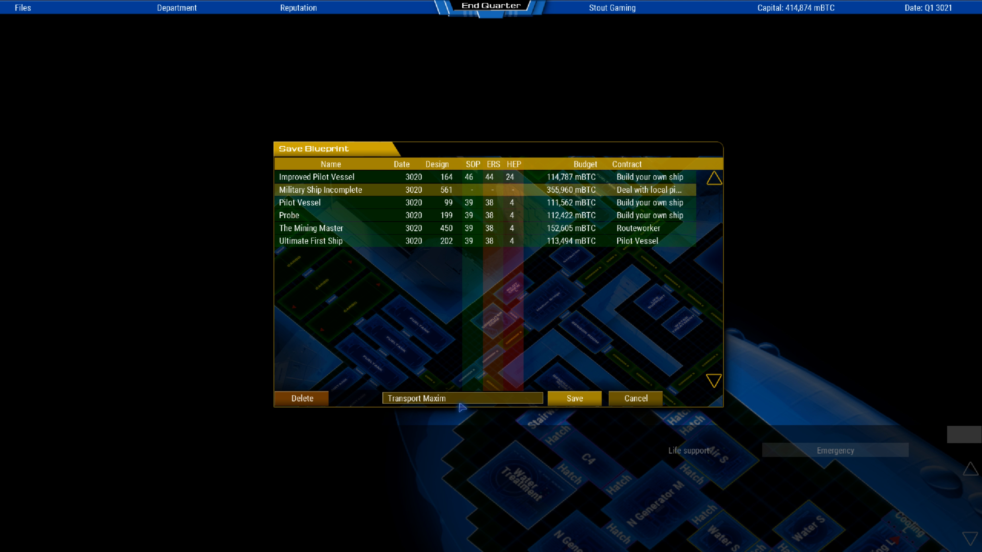
{"action": "type", "text": "u"}
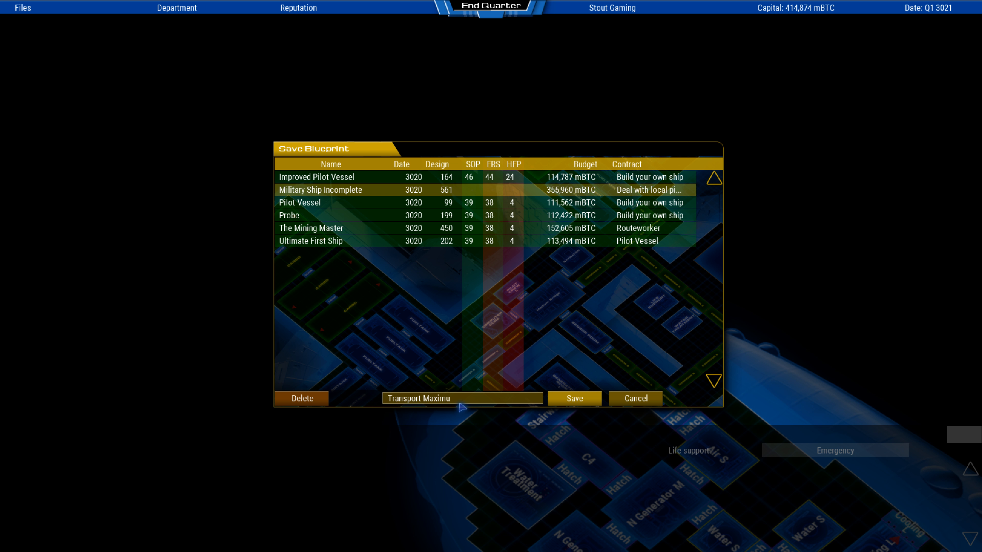
{"action": "type", "text": "m"}
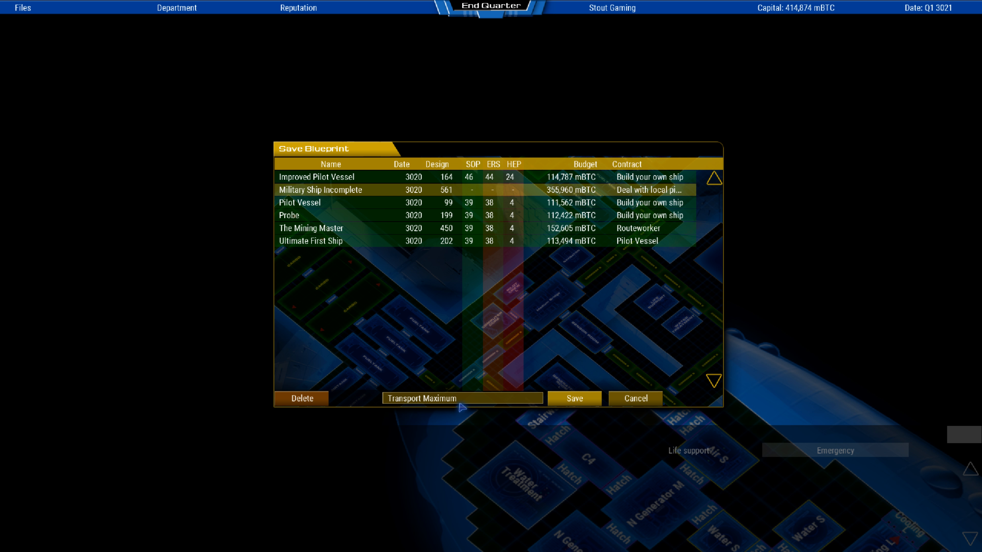
{"action": "mouse_move", "coordinate": [670, 338]}
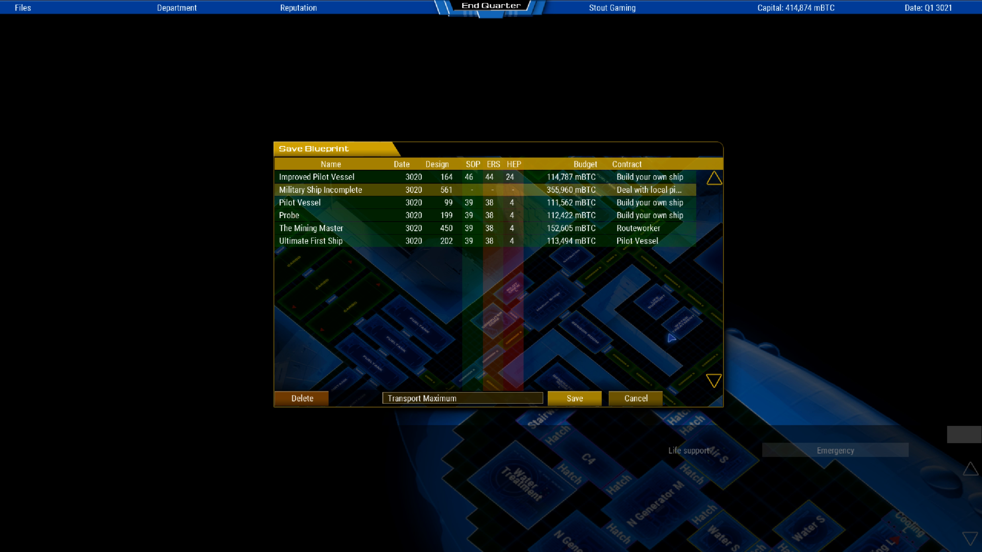